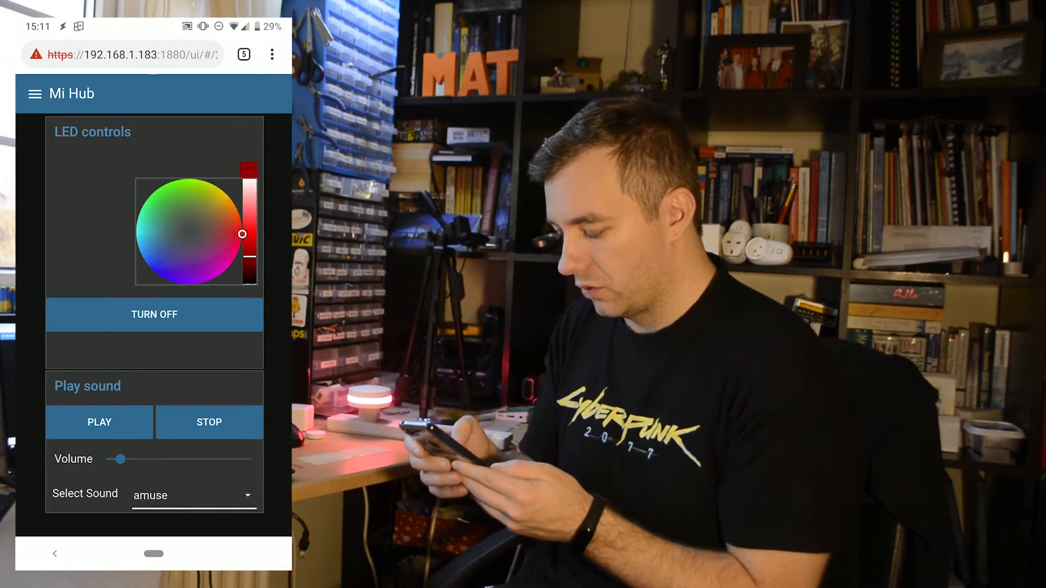
# Step: Set the Mi Hub LED colour to green and browse the Select Sound list on the dashboard
pyautogui.click(161, 188)
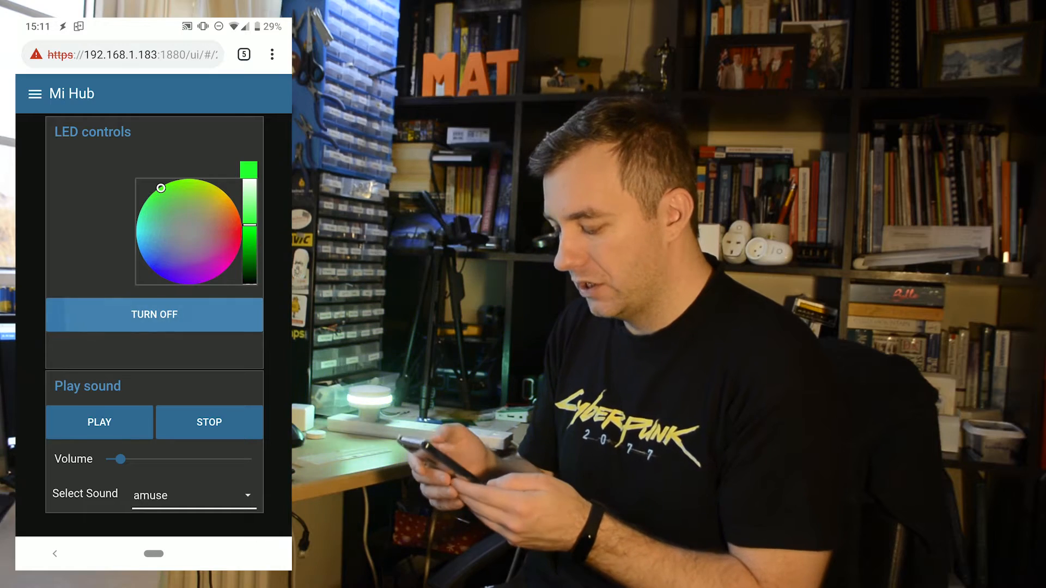
pyautogui.click(194, 495)
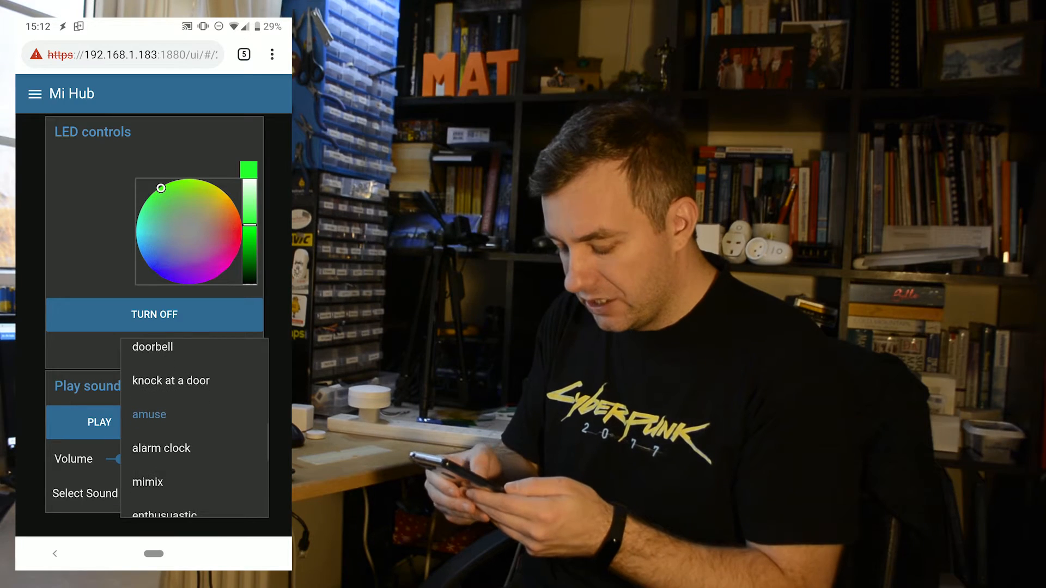
pyautogui.click(149, 414)
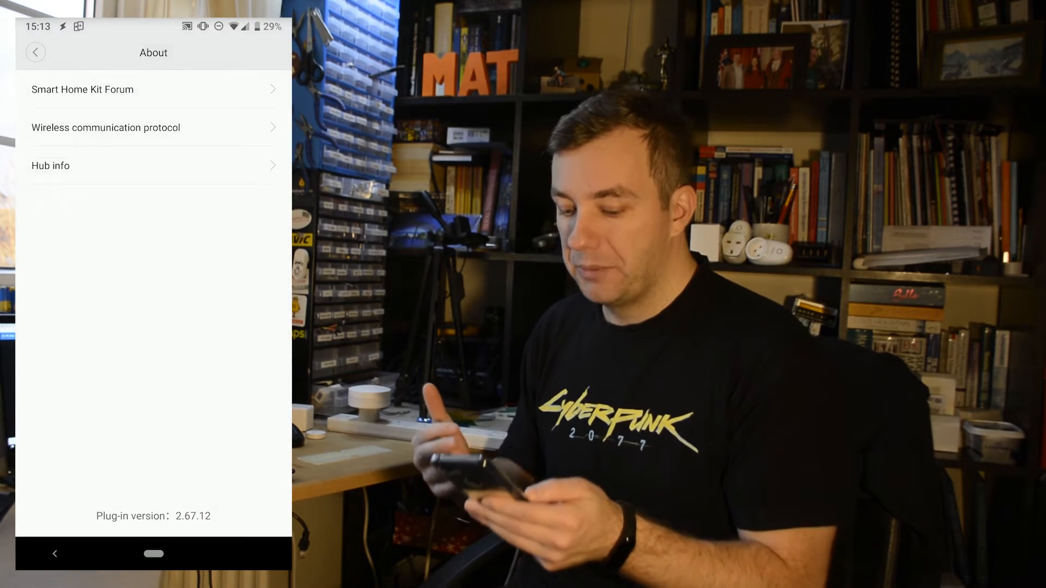
# Step: Bring up the hub's About page in Mi Home
pyautogui.click(152, 166)
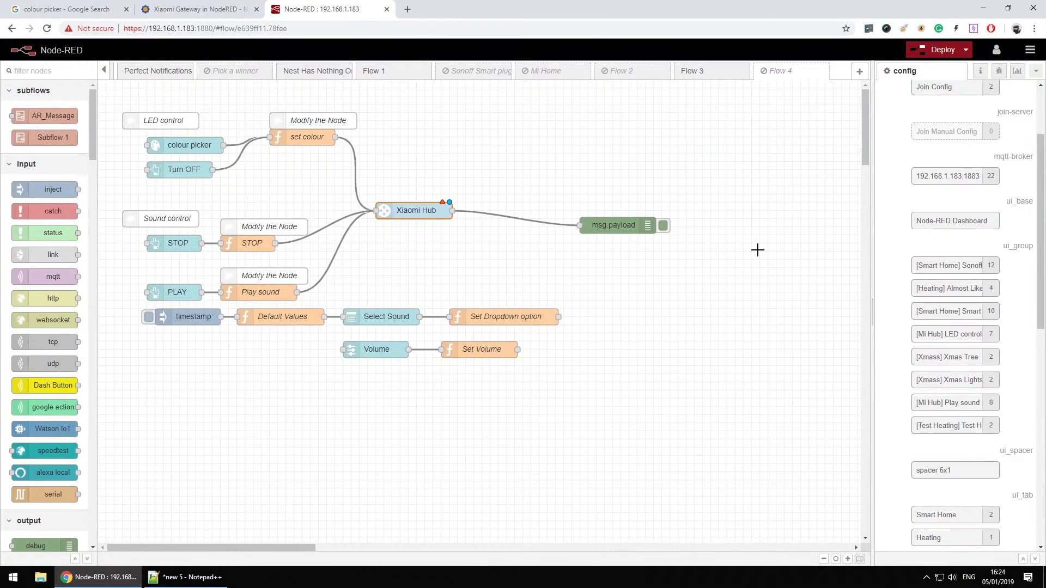
pyautogui.click(1030, 49)
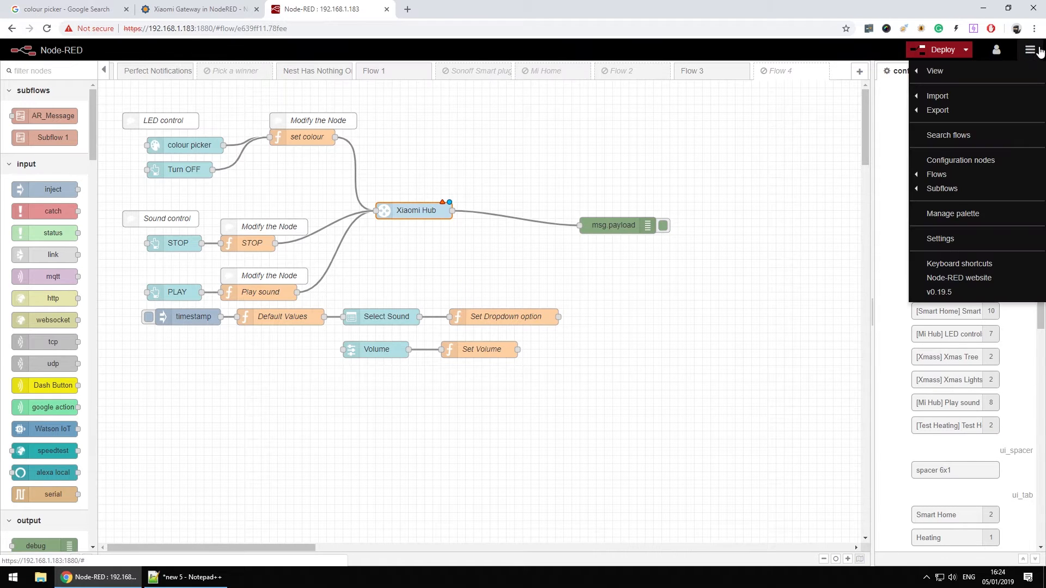
pyautogui.click(953, 213)
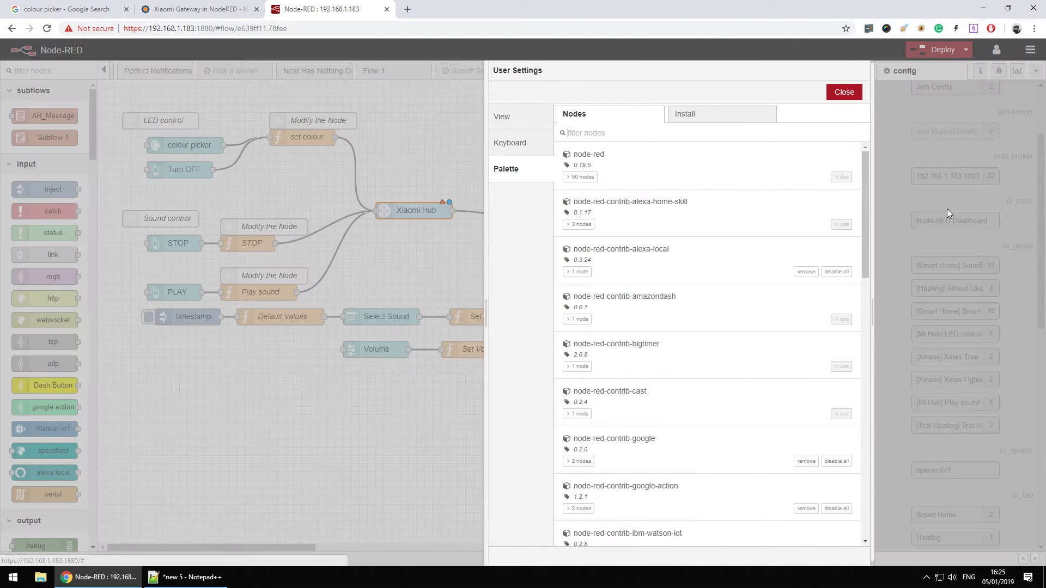
pyautogui.write('xi')
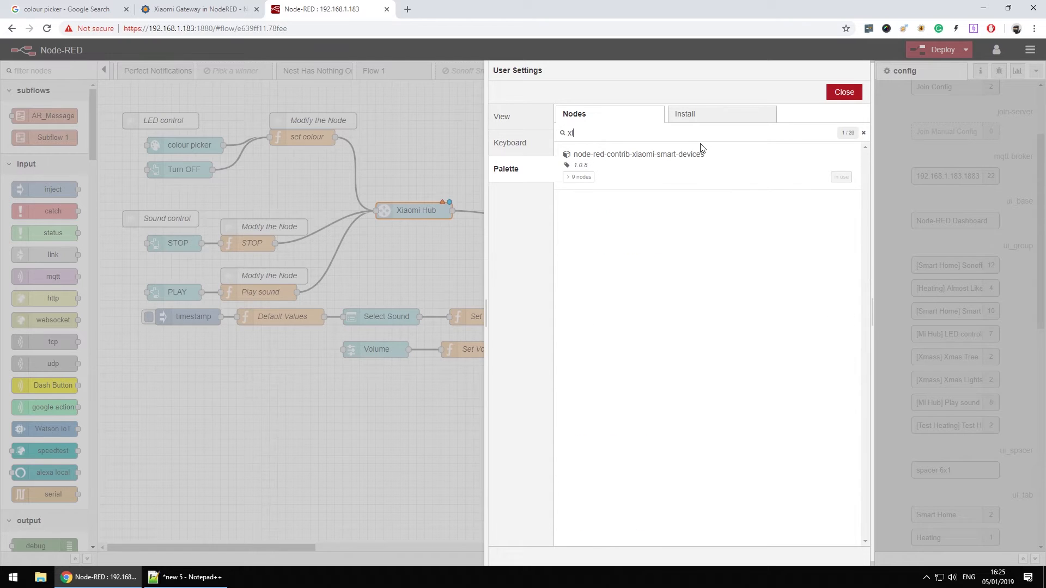
pyautogui.moveTo(701, 178)
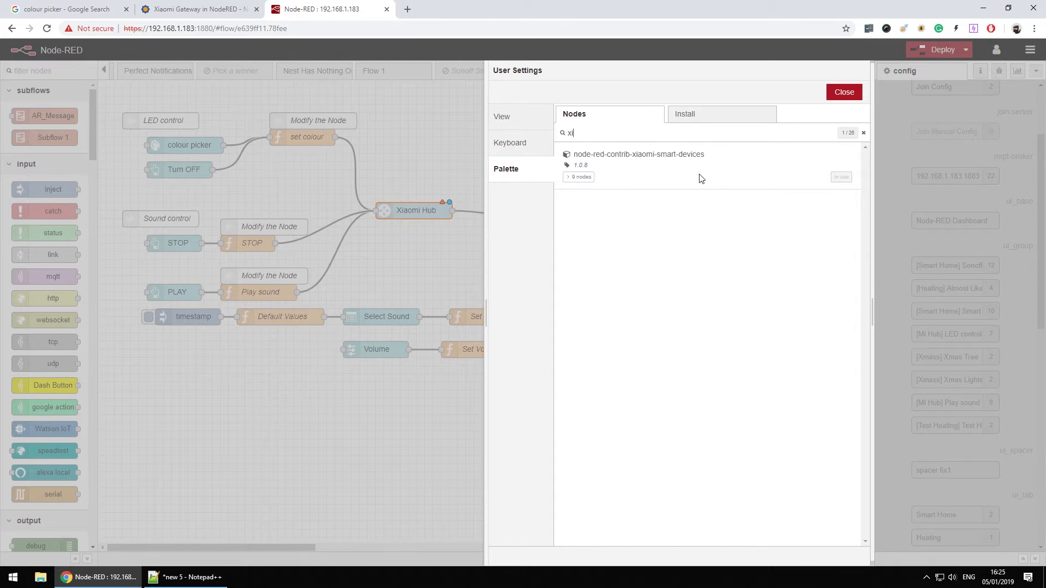
pyautogui.moveTo(819, 107)
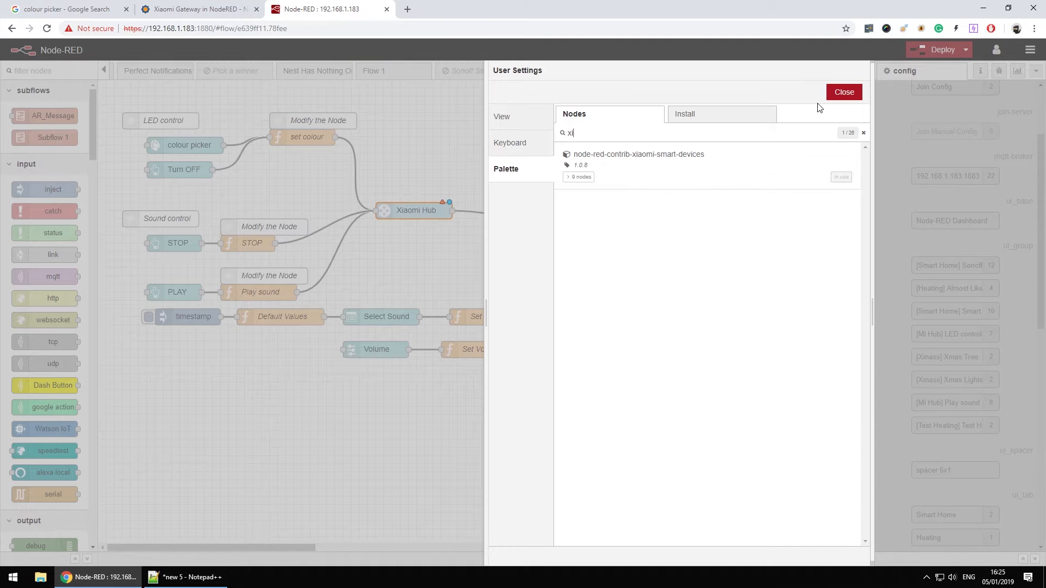
pyautogui.click(844, 92)
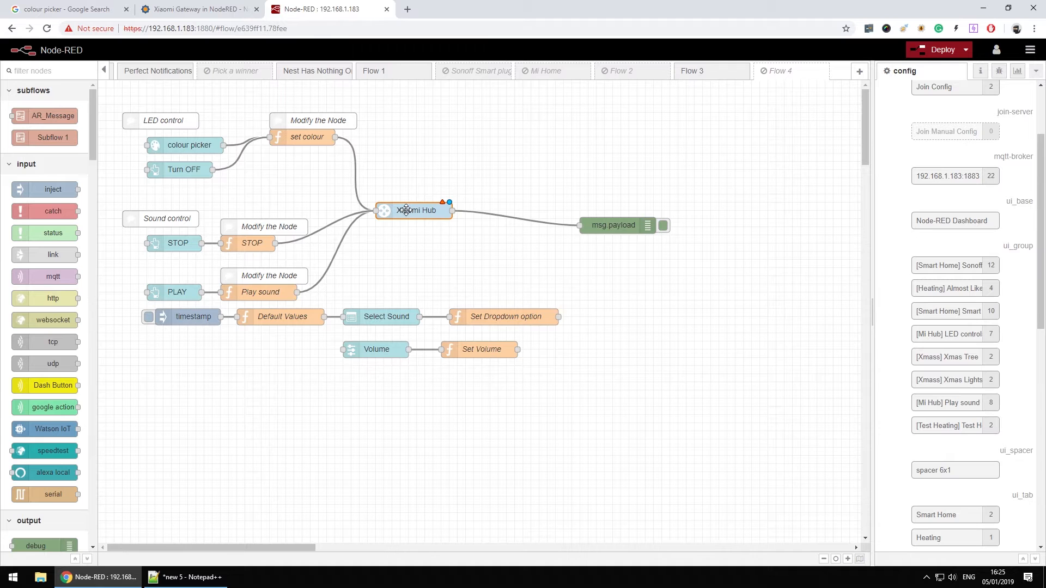
# Step: Start a new xiaomi-gateway-config from the Xiaomi Hub node's properties
pyautogui.moveTo(414, 210); pyautogui.dragTo(432, 210)
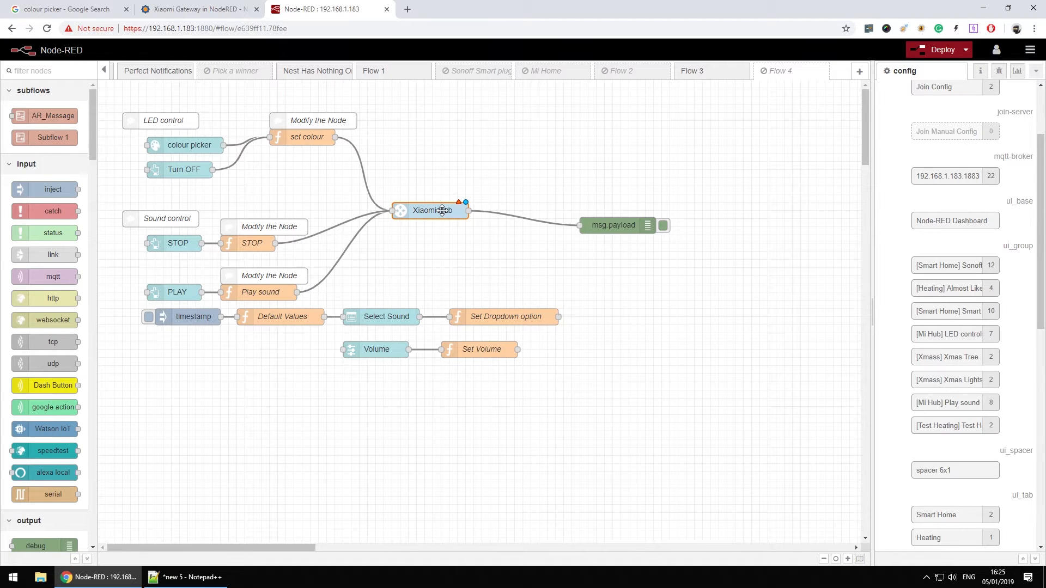
pyautogui.doubleClick(431, 210)
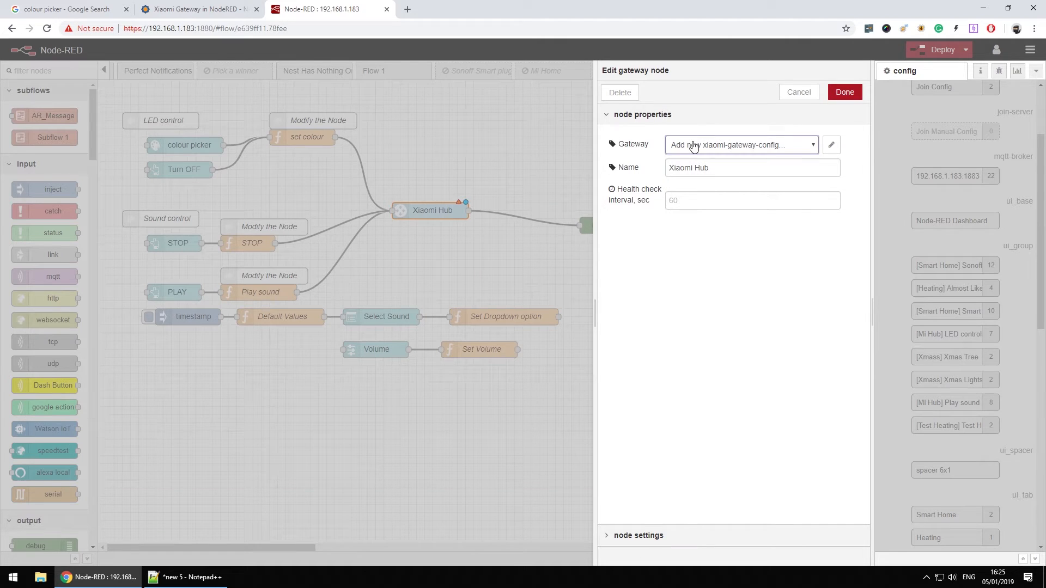
pyautogui.moveTo(749, 154)
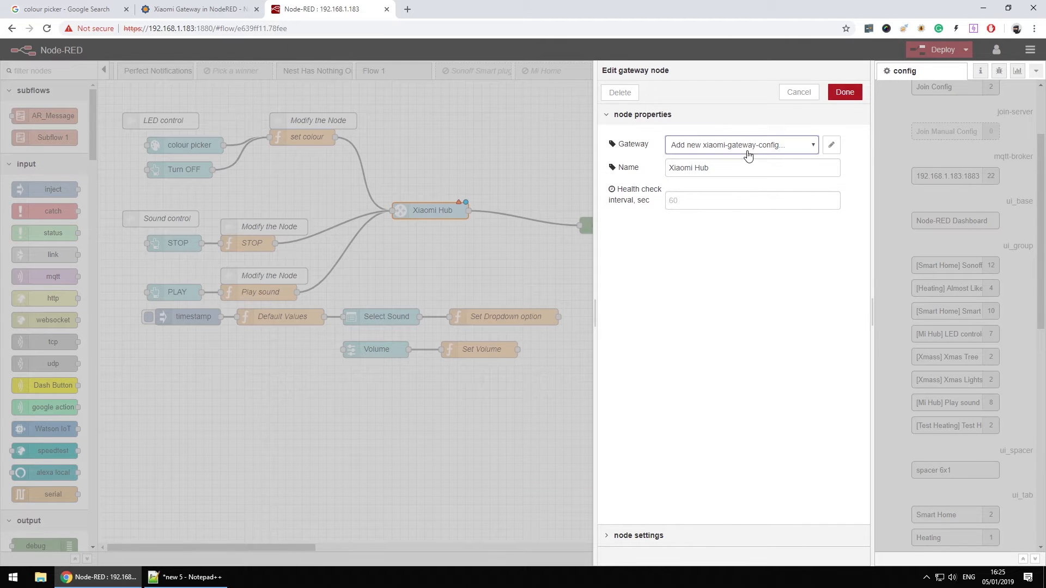
pyautogui.click(831, 145)
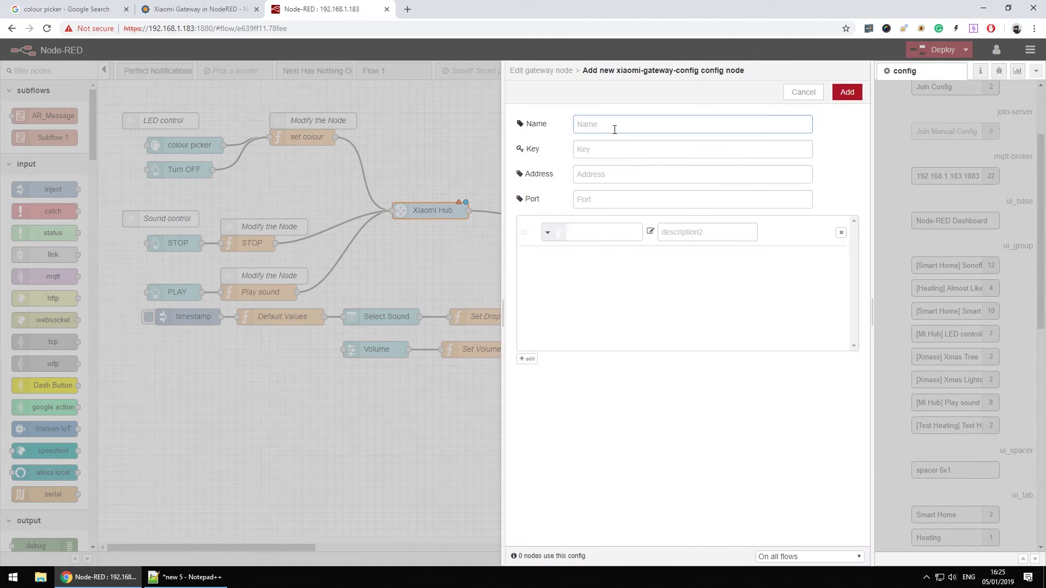
pyautogui.click(692, 148)
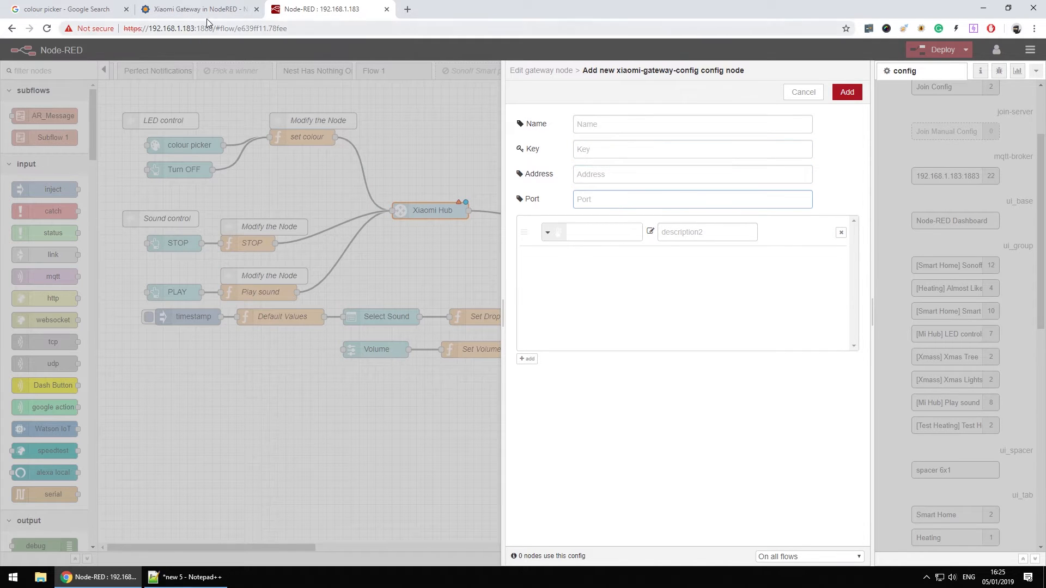
# Step: Check the example port 9898 in the Xiaomi Gateway article and bring up the hub notes
pyautogui.click(198, 9)
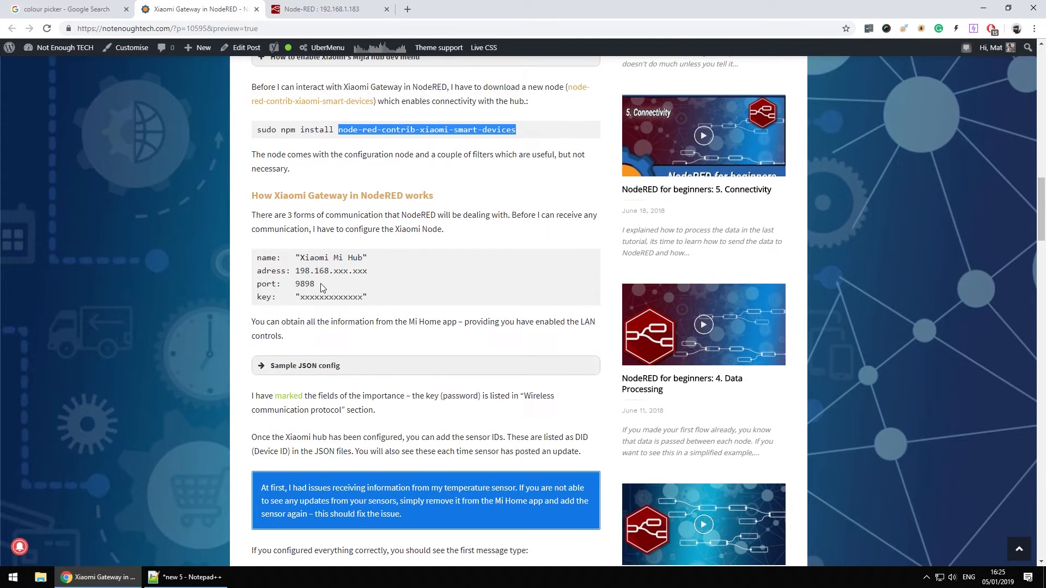
pyautogui.doubleClick(304, 283)
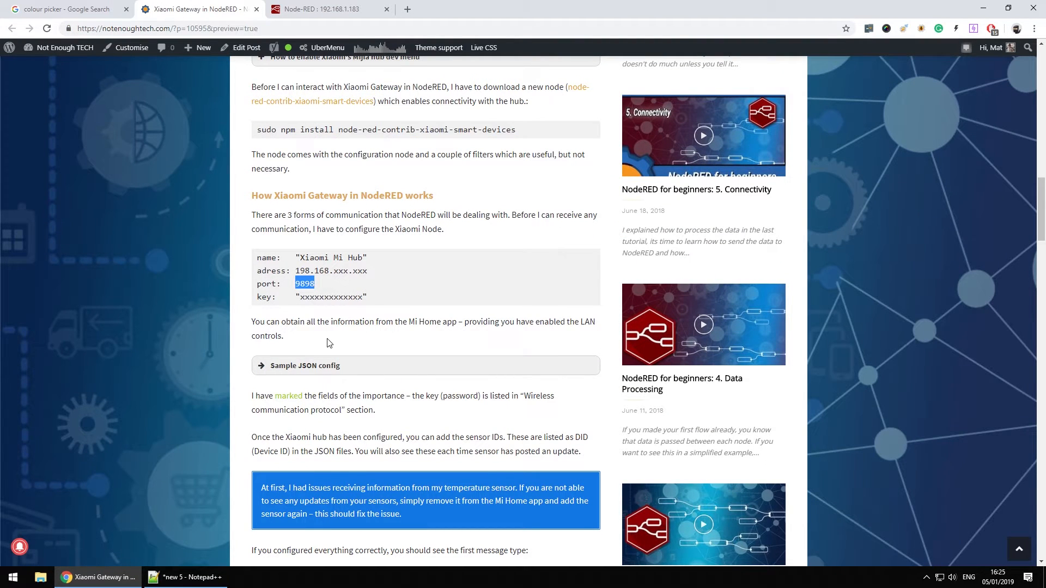
pyautogui.moveTo(322, 9)
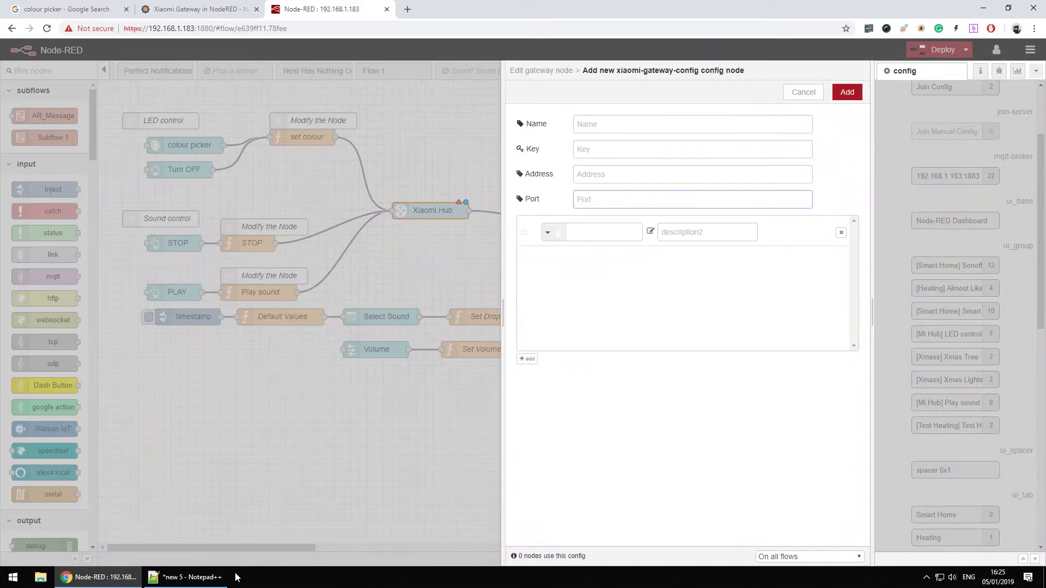
pyautogui.click(189, 578)
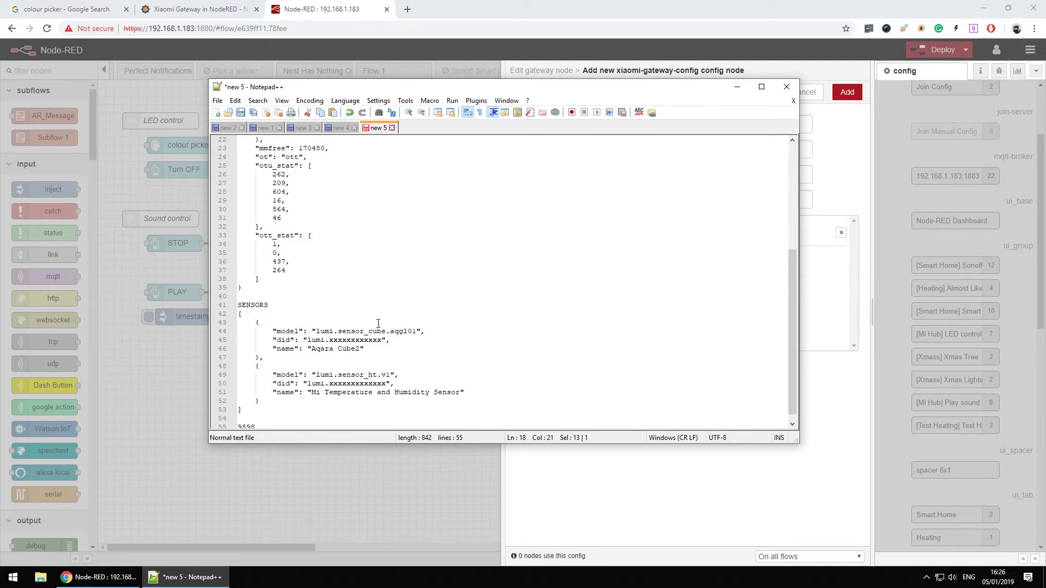
# Step: Highlight the Aqara Cube2 sensor's device id in the hub notes
pyautogui.doubleClick(356, 340)
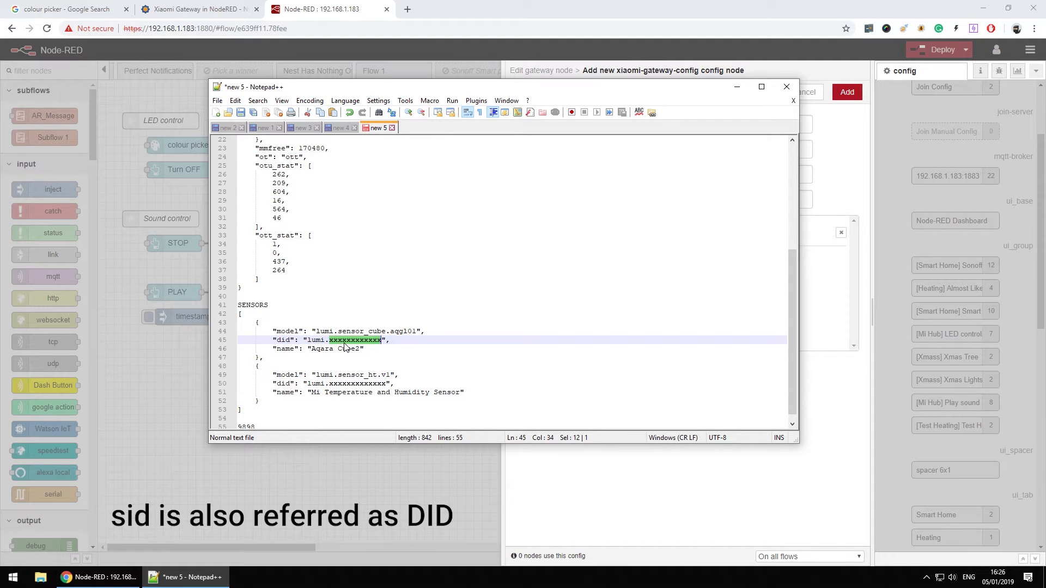
pyautogui.moveTo(736, 88)
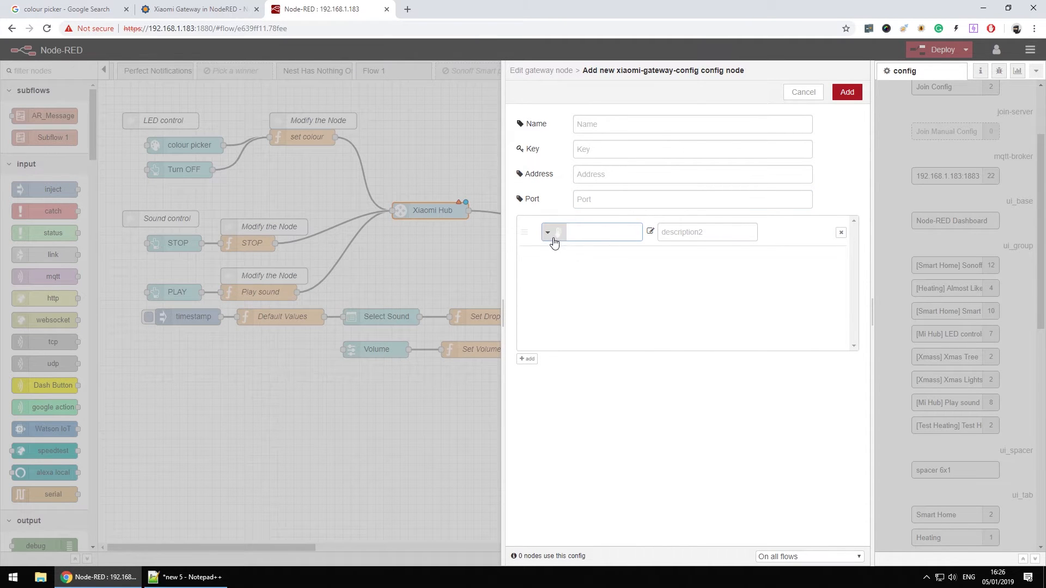
# Step: Inspect the sensor row controls and discard the new gateway configuration unsaved
pyautogui.click(590, 233)
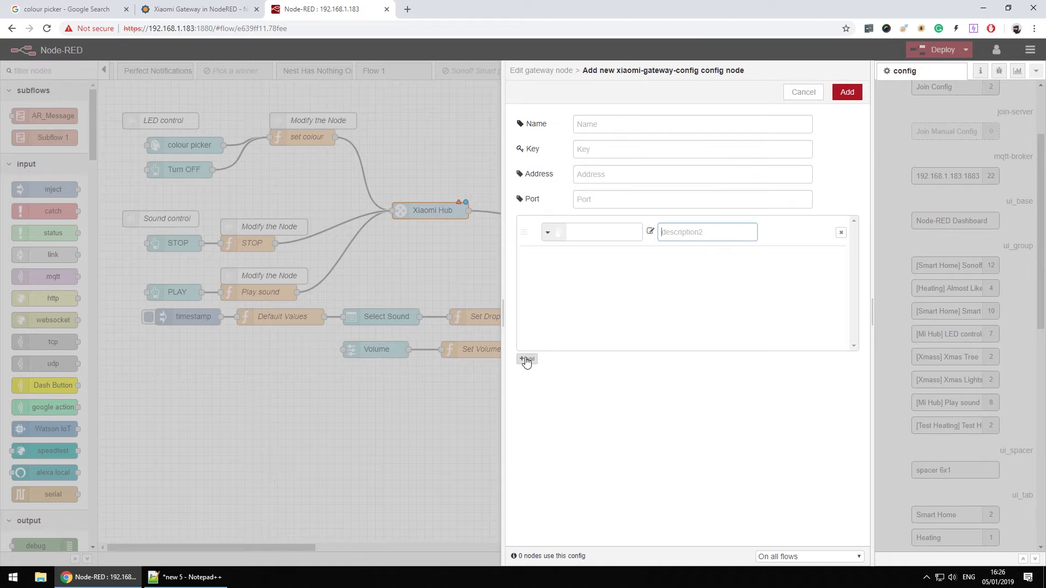
pyautogui.click(526, 359)
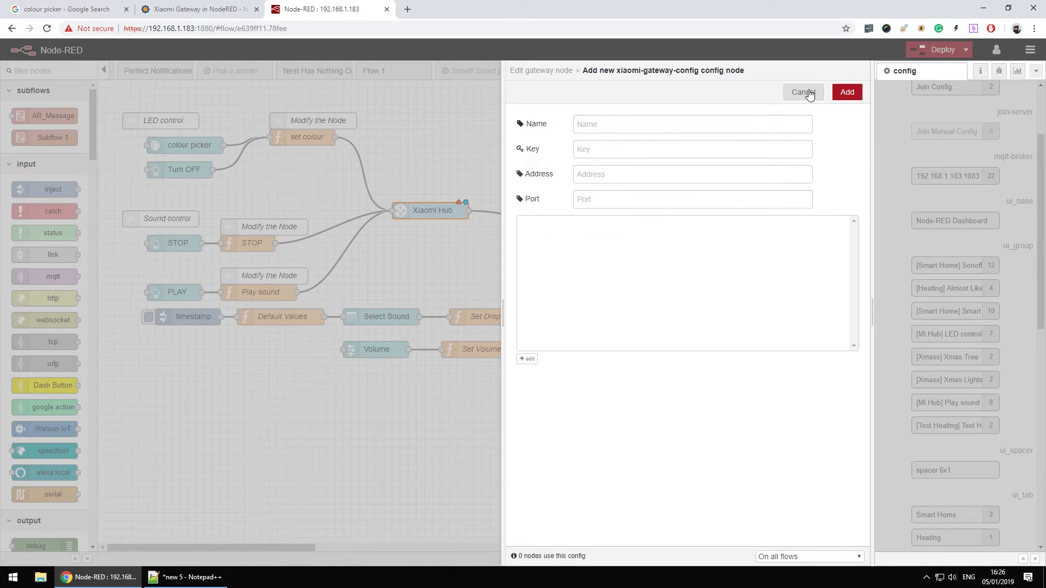
pyautogui.click(799, 92)
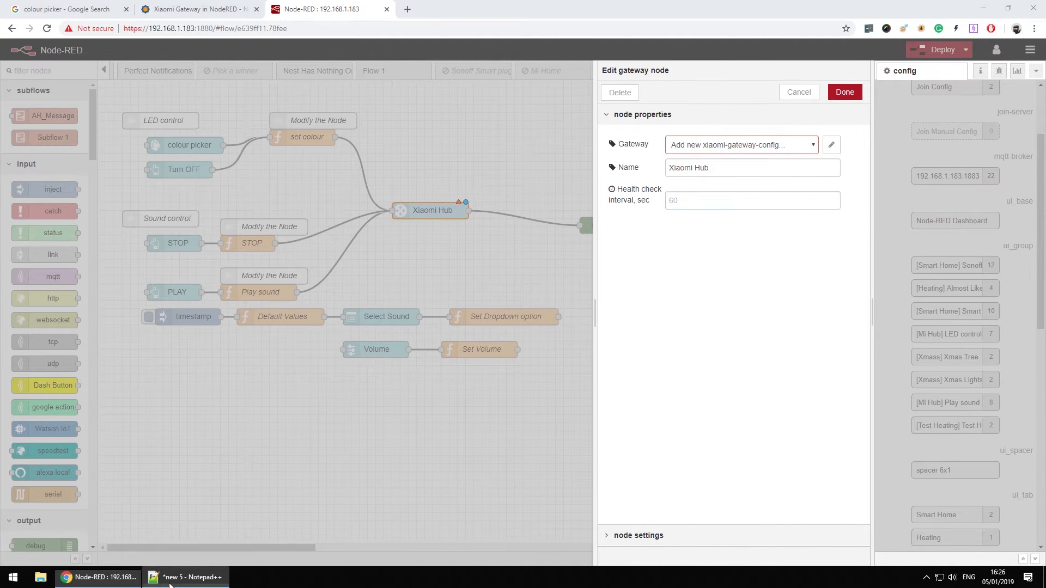
# Step: Review the gateway heartbeat's sid and model values, then switch to the sensor cube report notes
pyautogui.click(188, 578)
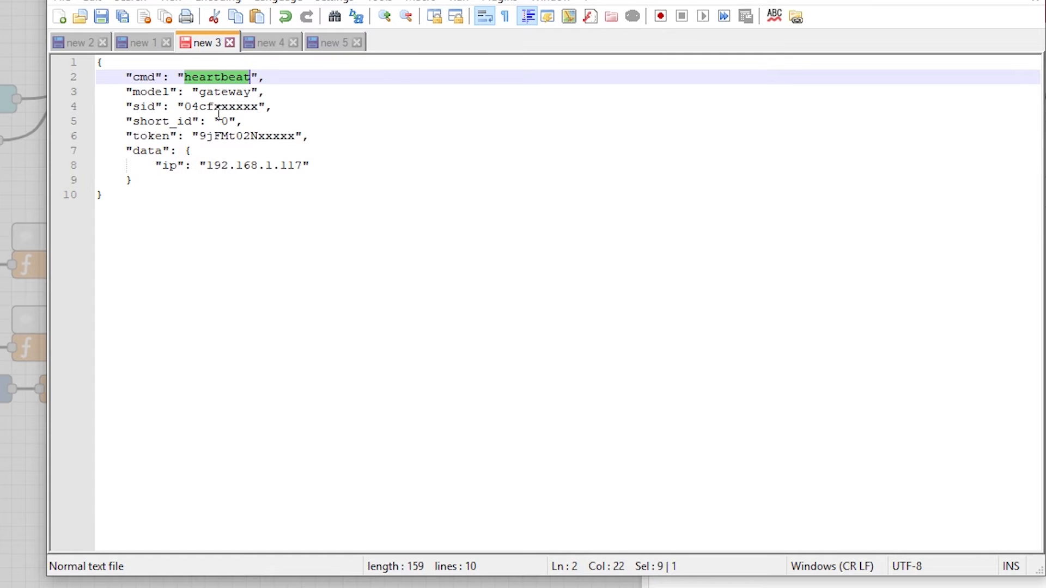
pyautogui.moveTo(221, 94)
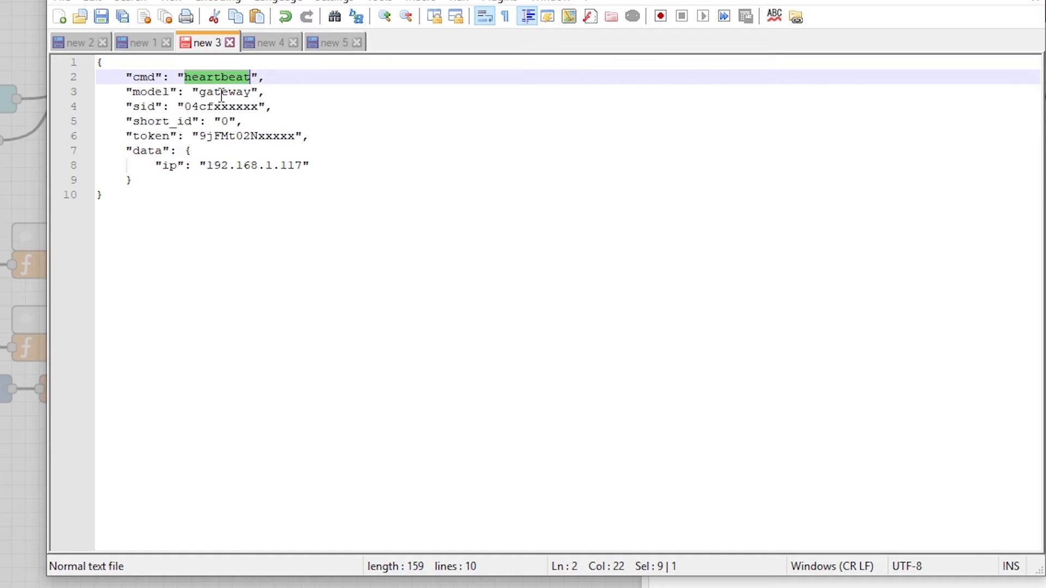
pyautogui.click(226, 165)
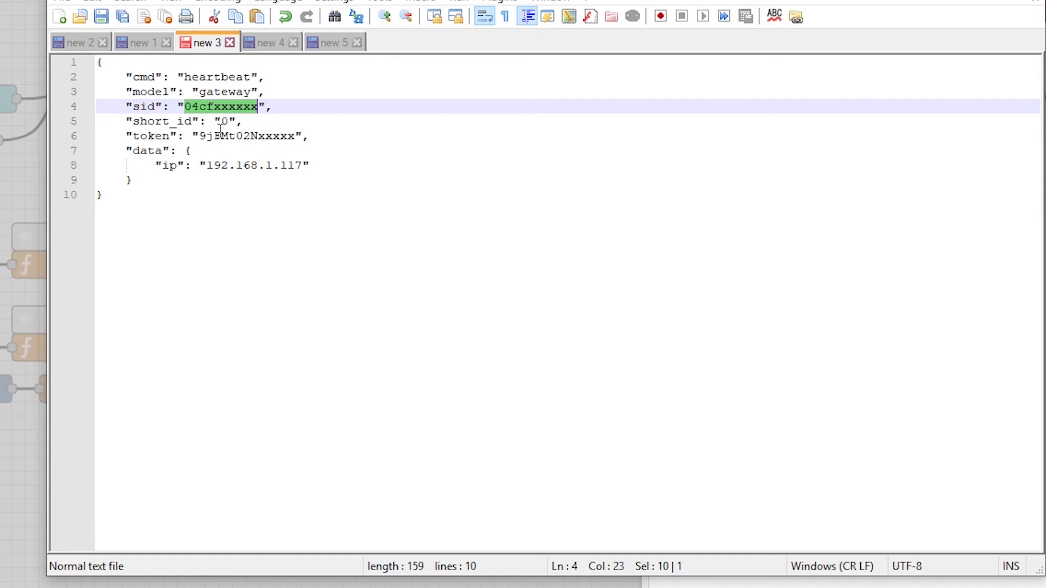
pyautogui.click(221, 91)
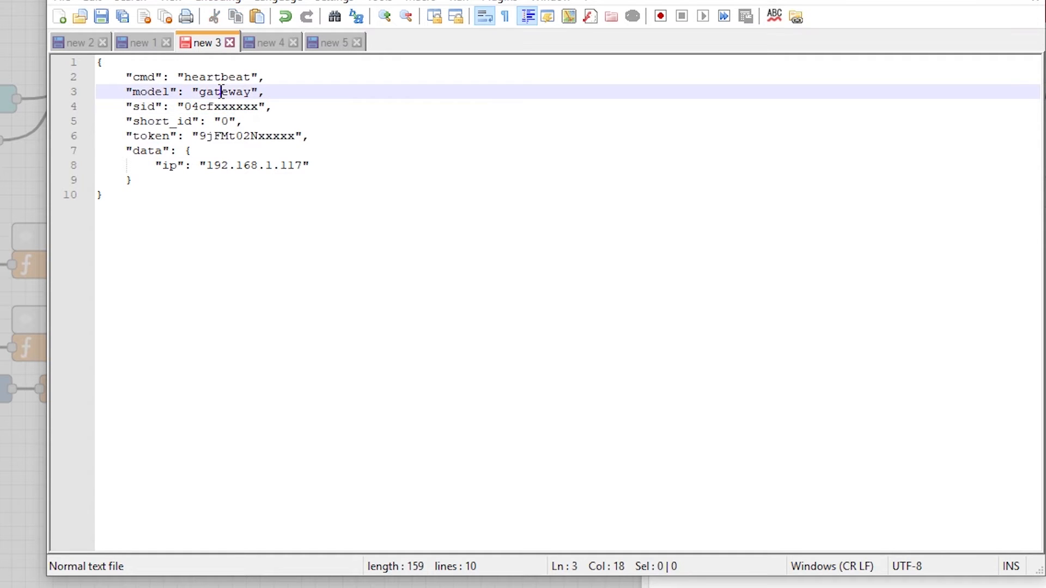
pyautogui.doubleClick(225, 92)
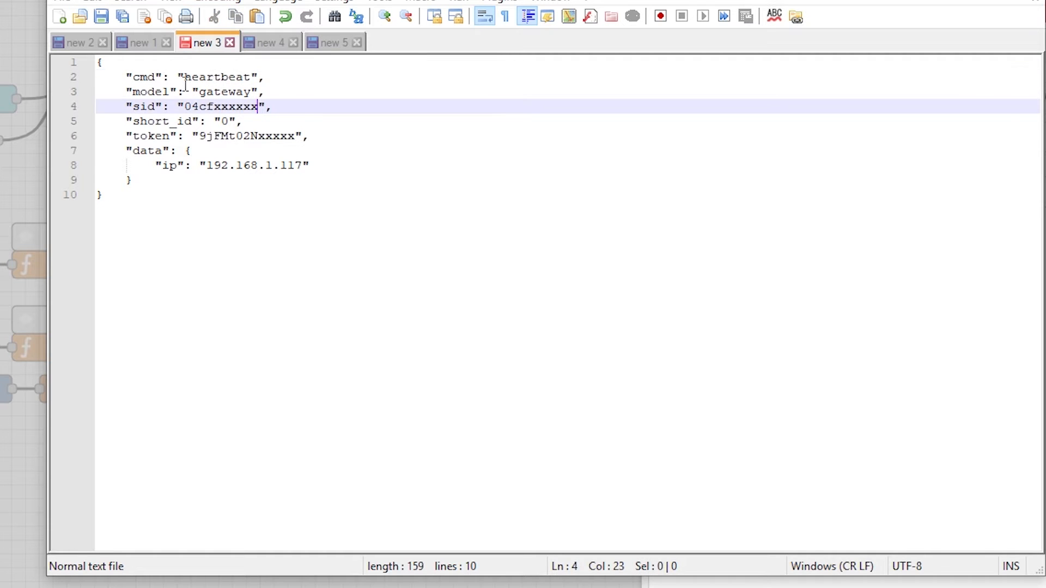
pyautogui.click(138, 42)
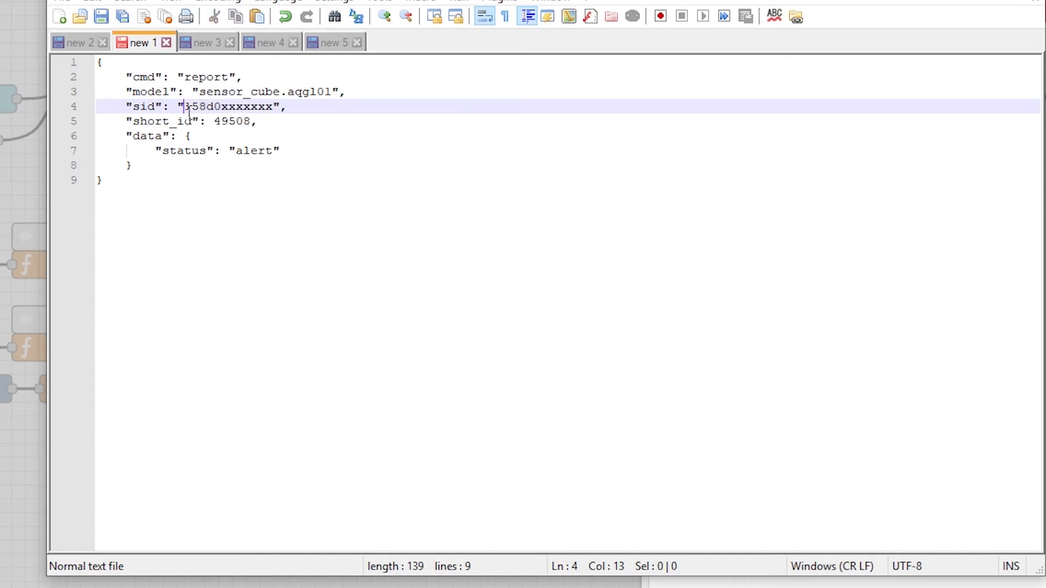
# Step: Check the cube report's sensor identifier and alert status, then return to the Node-RED editor
pyautogui.moveTo(180, 105); pyautogui.dragTo(274, 106)
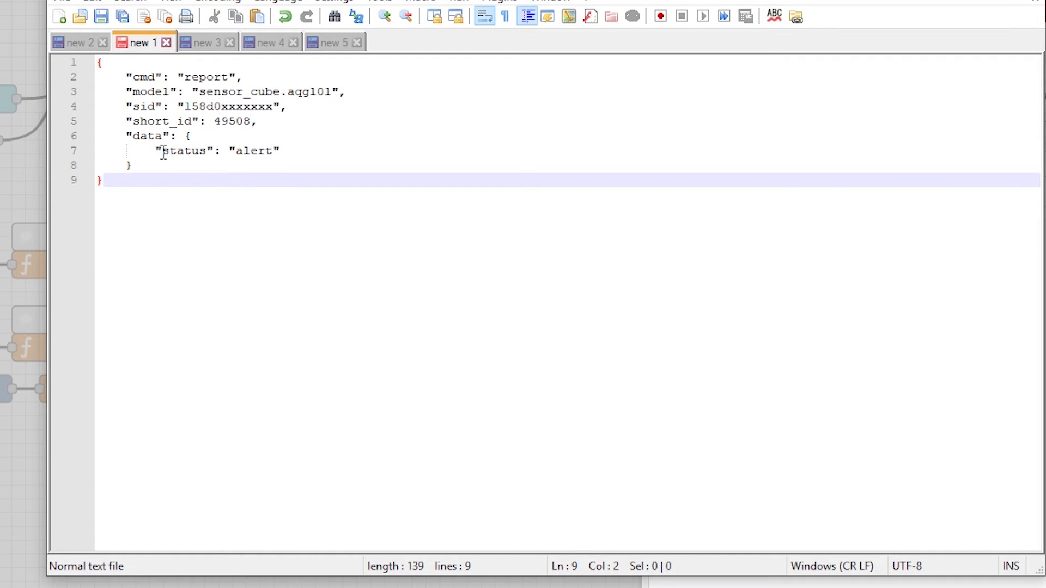
pyautogui.doubleClick(254, 150)
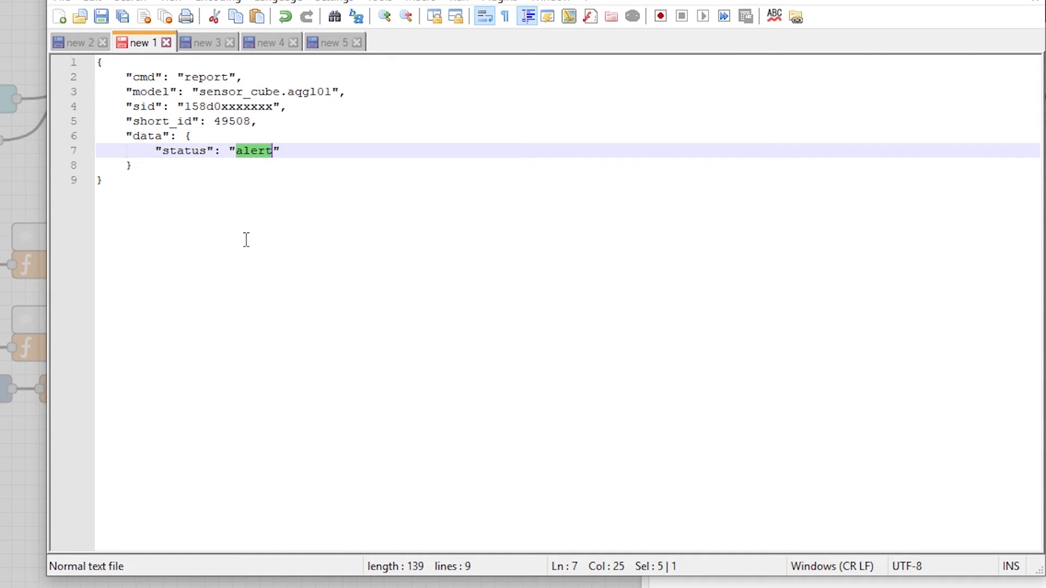
pyautogui.click(77, 43)
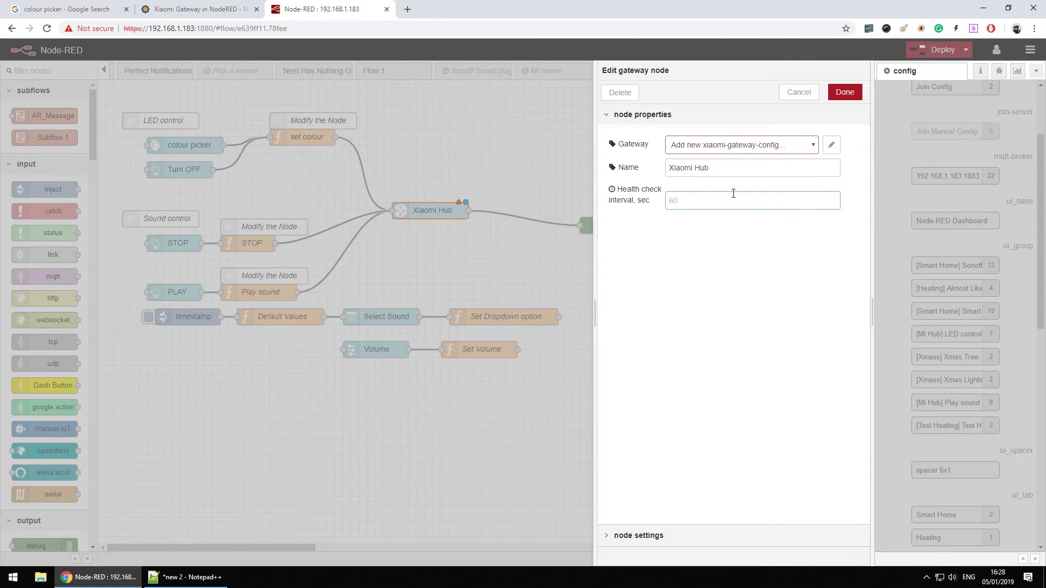
# Step: Set the Mi Hub LED to red on the dashboard and turn it off again
pyautogui.click(459, 9)
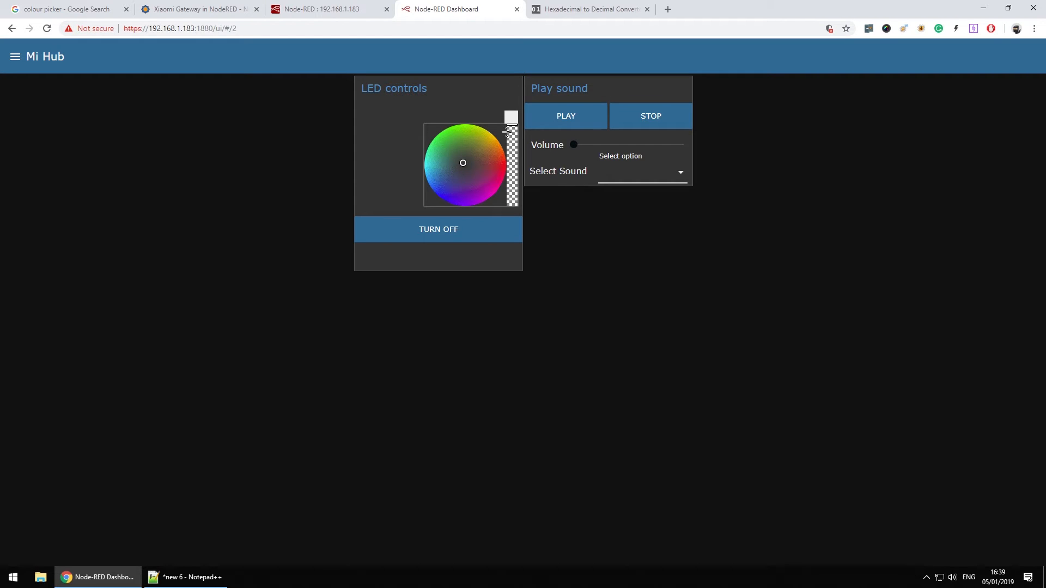
pyautogui.moveTo(512, 119); pyautogui.dragTo(512, 164)
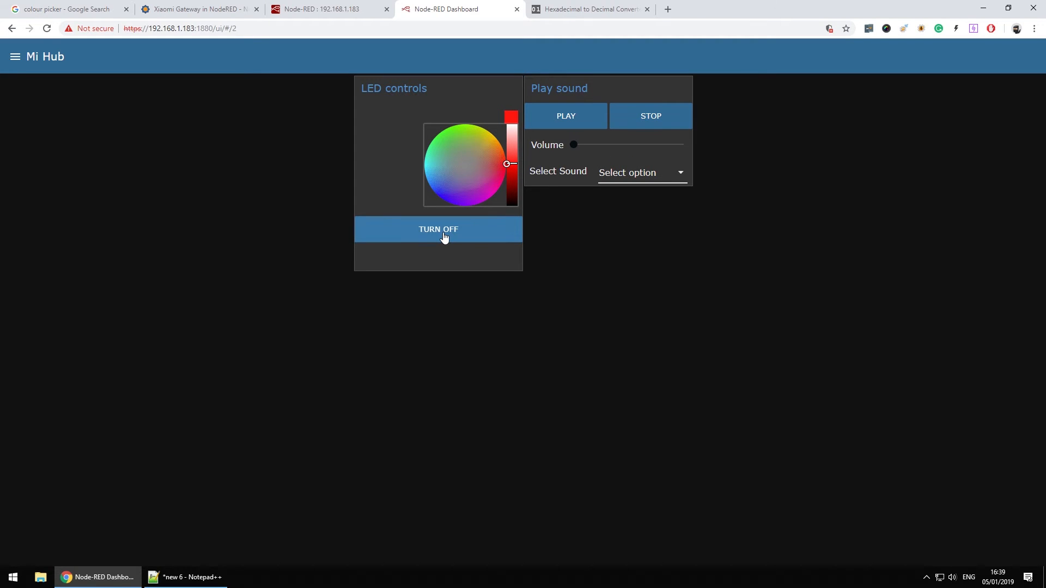
pyautogui.moveTo(446, 240)
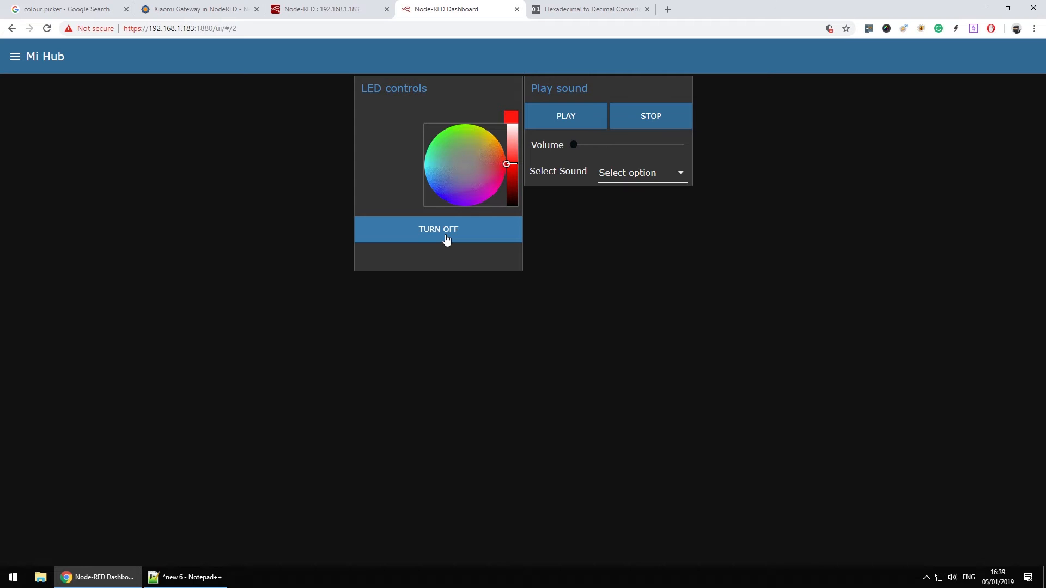
pyautogui.click(328, 8)
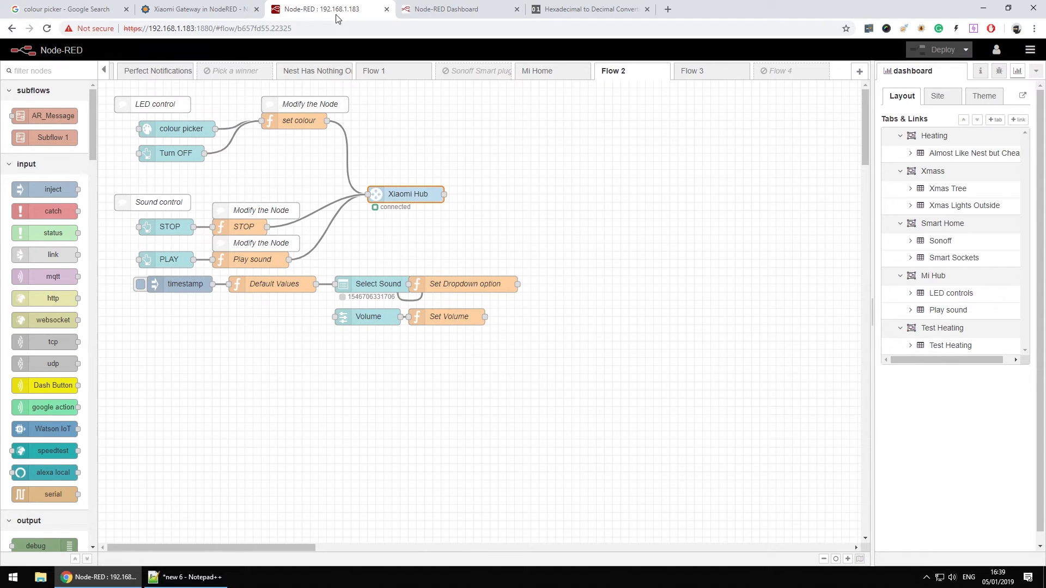
# Step: Review the colour picker node's hex8 format, glancing at the Google colour picker page
pyautogui.doubleClick(181, 128)
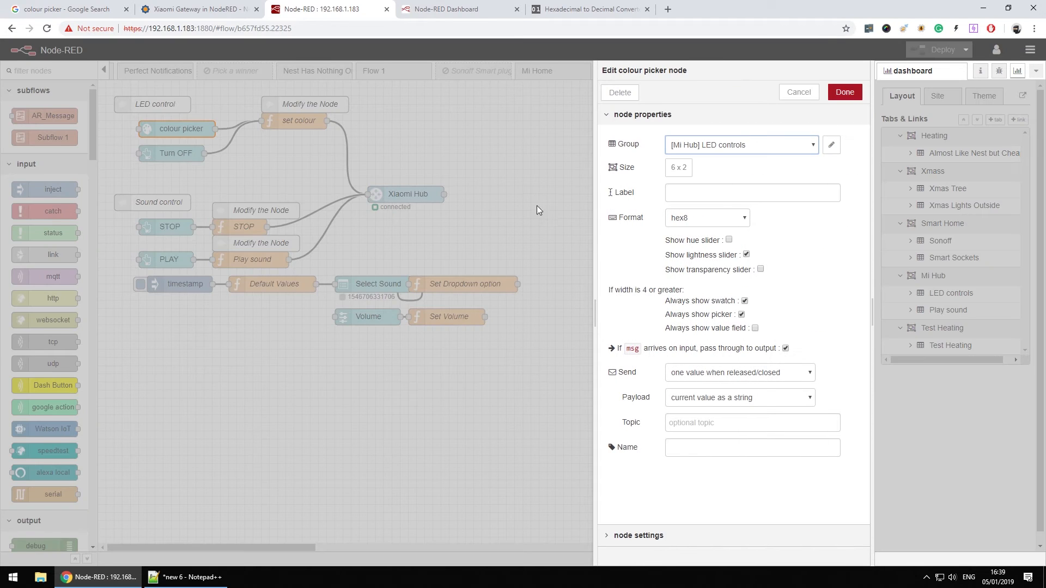
pyautogui.moveTo(695, 224)
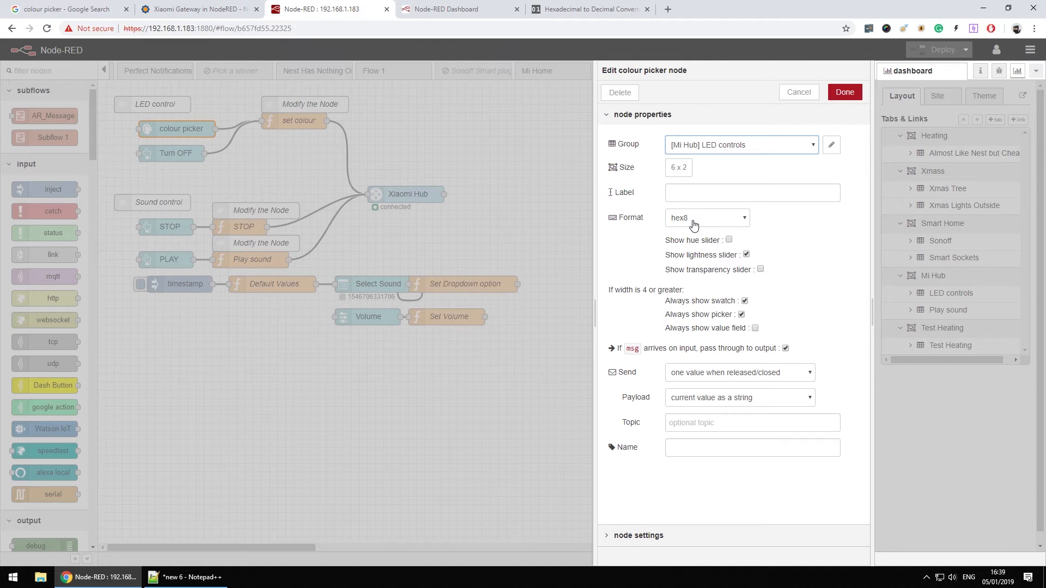
pyautogui.moveTo(697, 232)
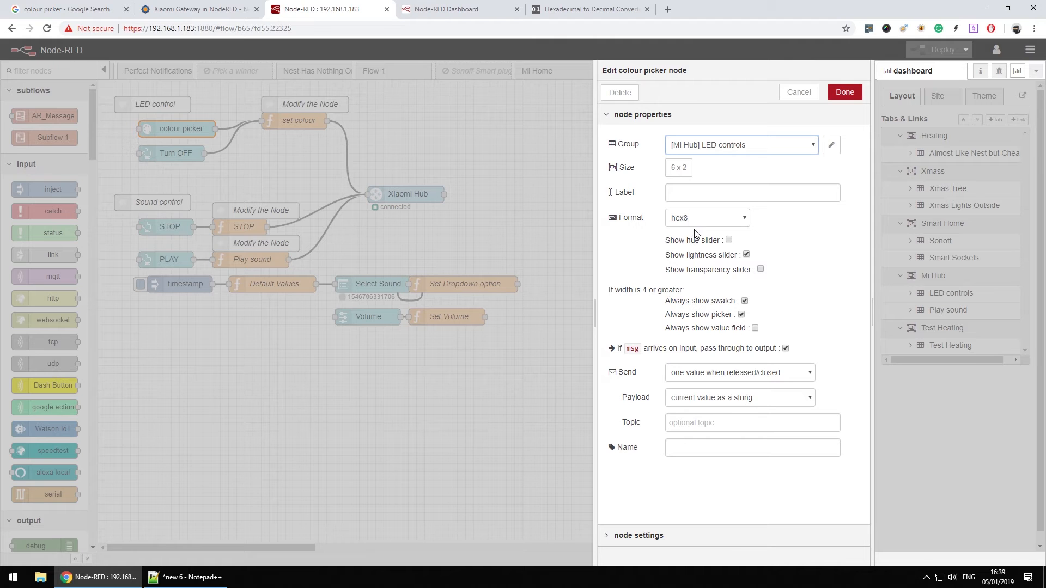
pyautogui.click(63, 8)
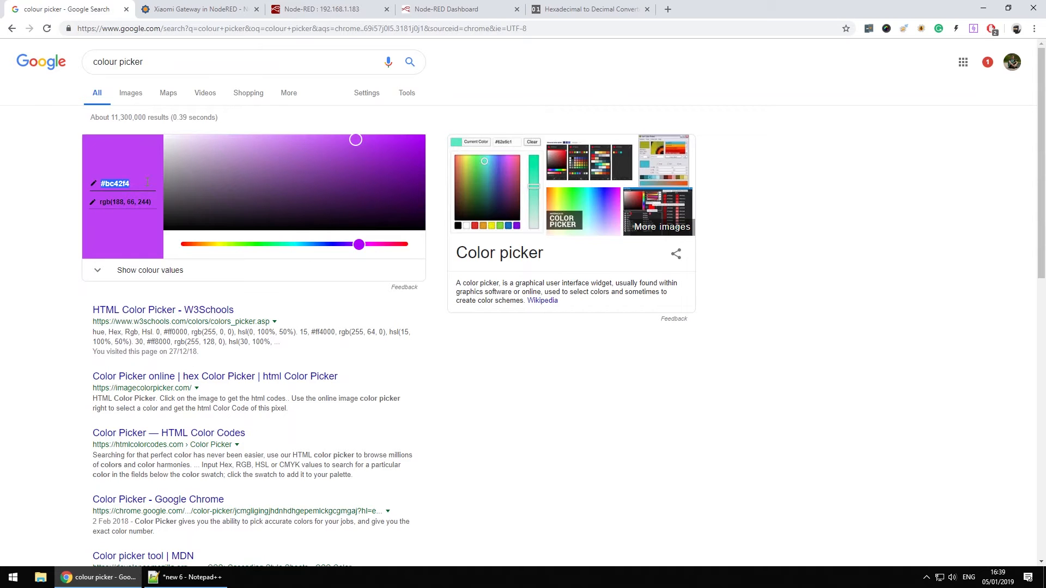
pyautogui.click(115, 184)
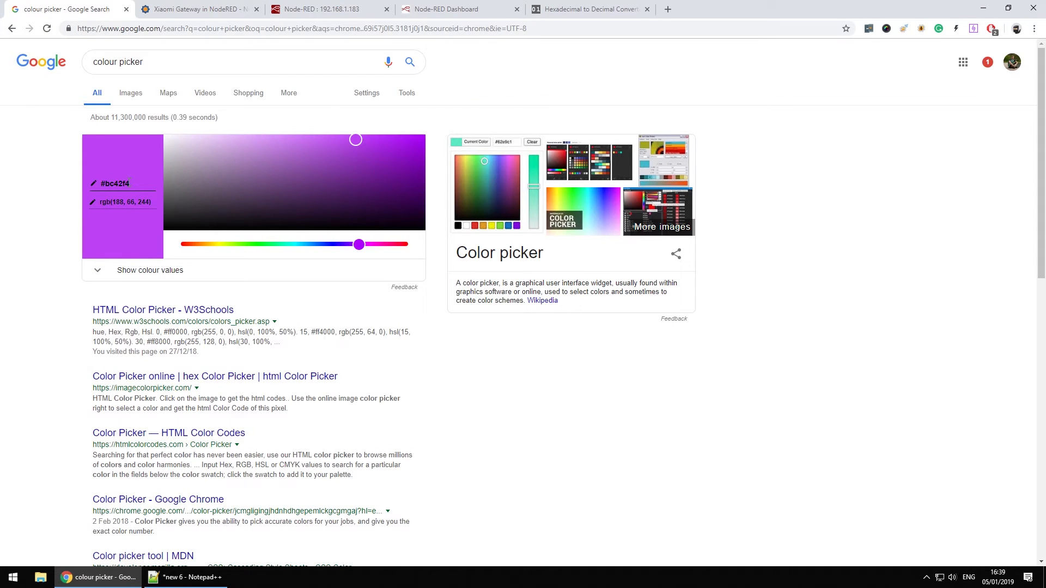
pyautogui.click(327, 9)
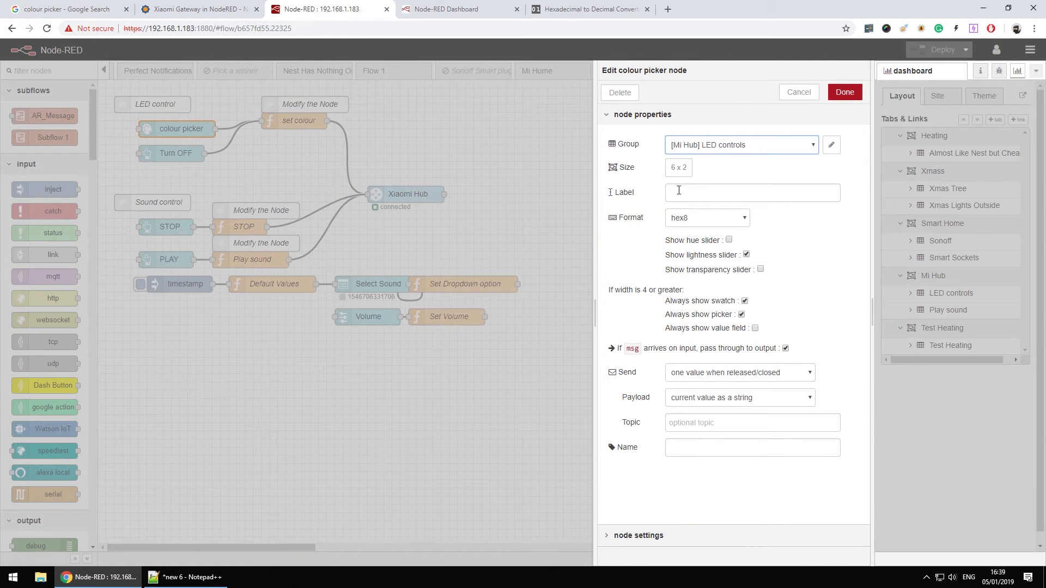
pyautogui.moveTo(679, 190)
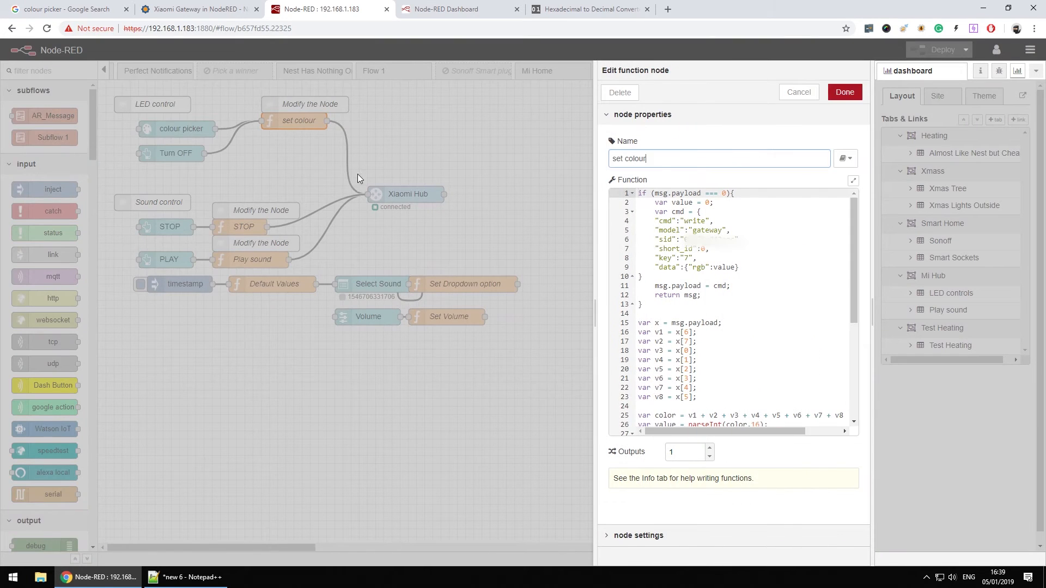
# Step: Scroll through the set colour function's conversion code and bring up the Xiaomi Gateway article
pyautogui.scroll(-3)
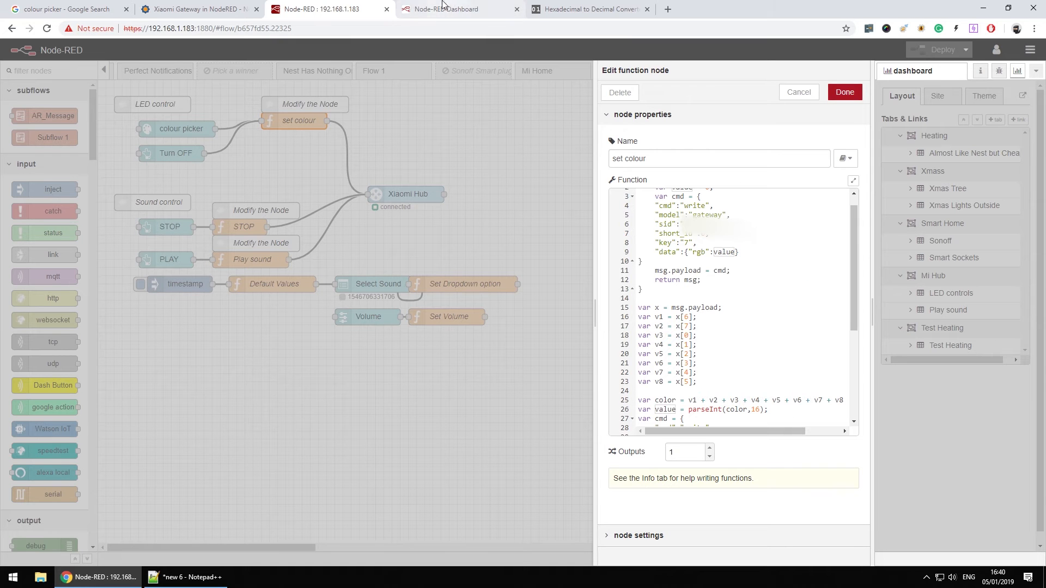
pyautogui.click(197, 9)
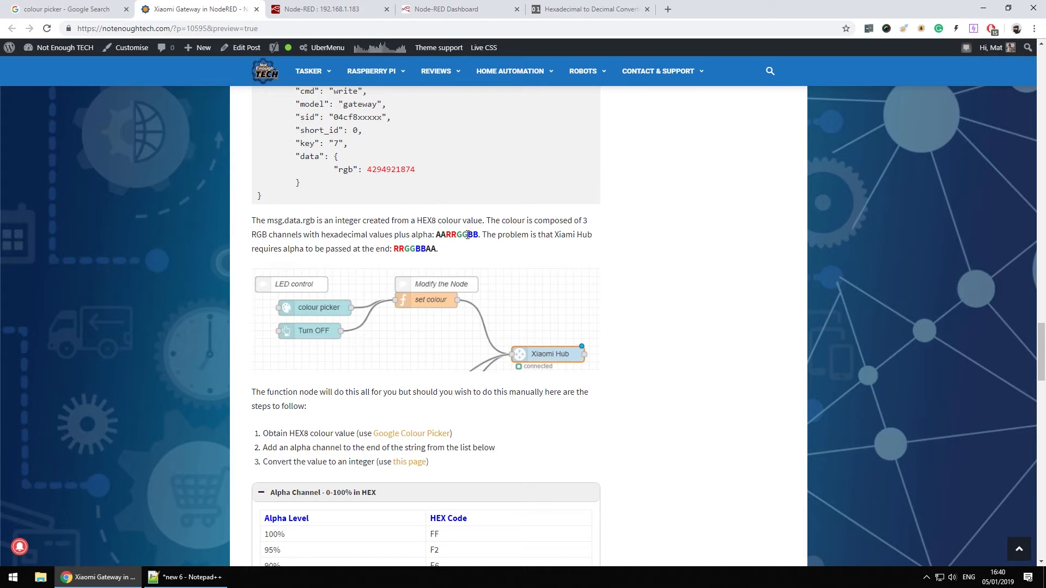
pyautogui.moveTo(490, 265)
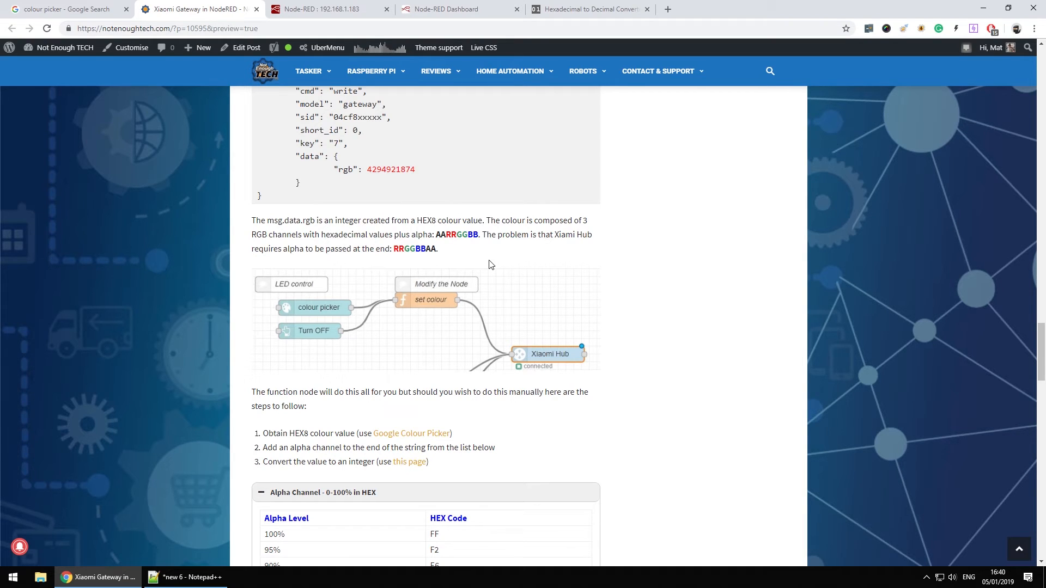
pyautogui.moveTo(480, 232)
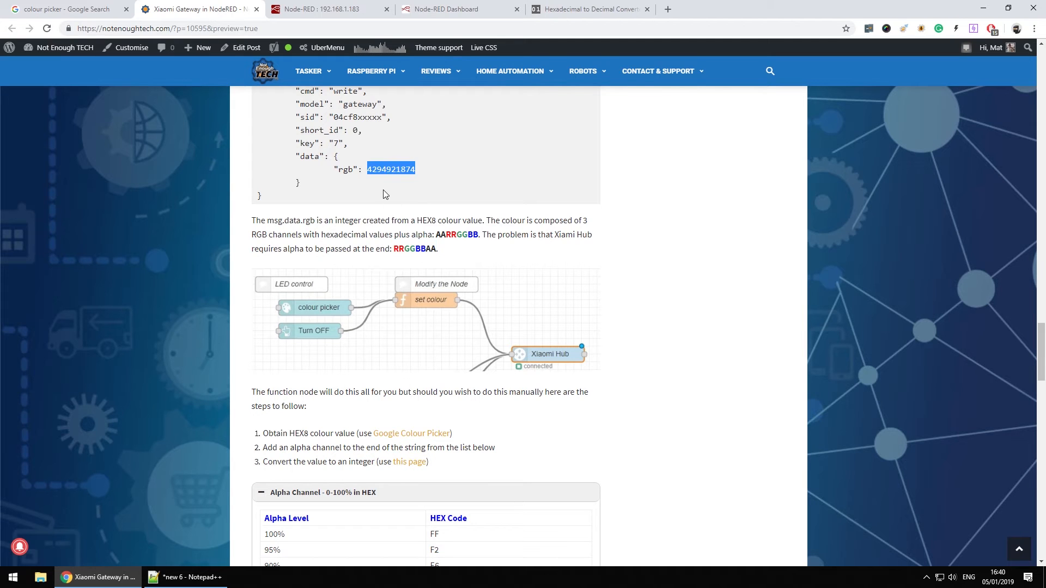
pyautogui.click(509, 71)
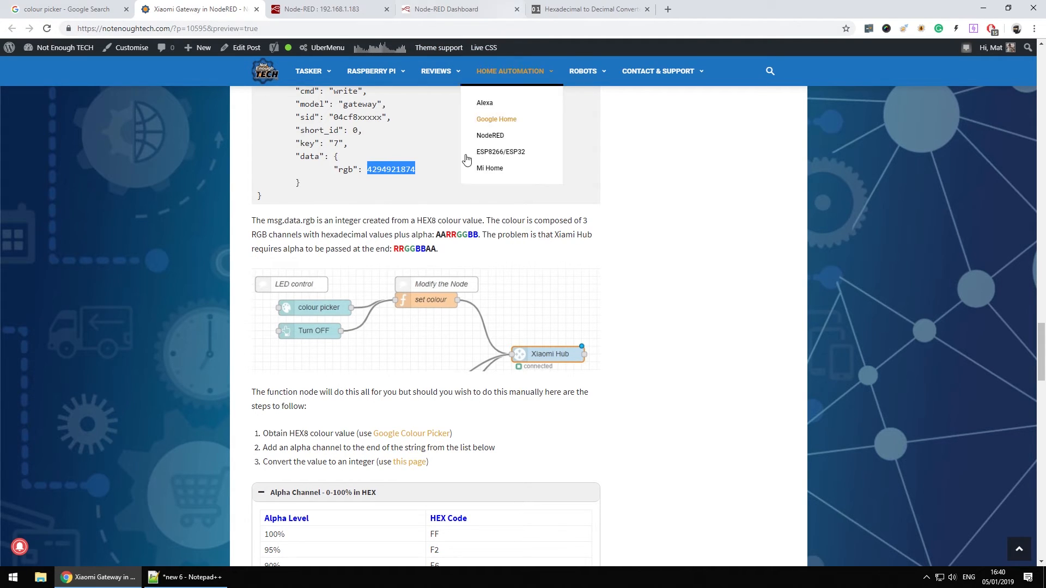
pyautogui.click(587, 9)
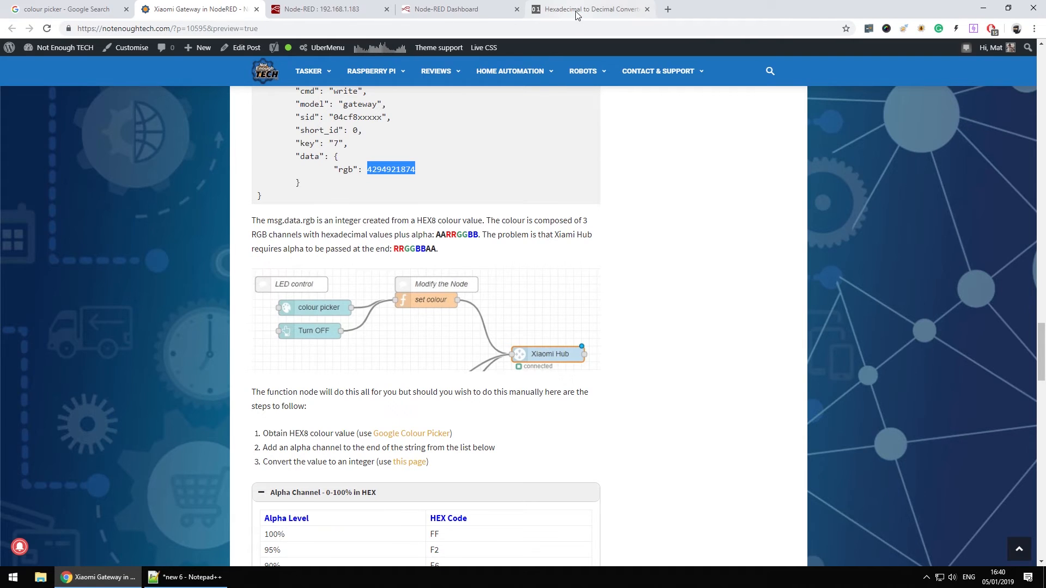
pyautogui.click(590, 8)
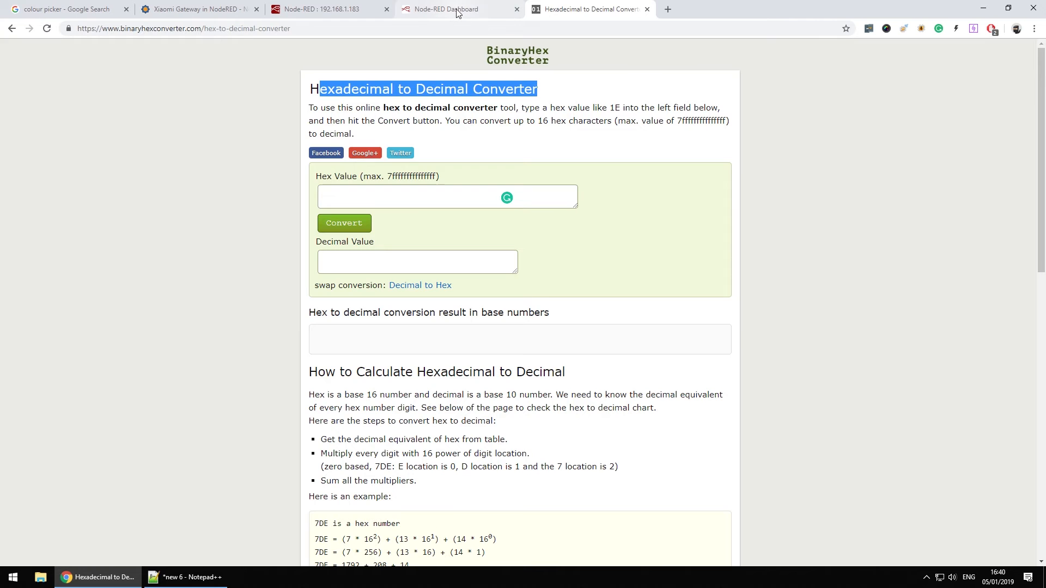
pyautogui.moveTo(441, 9)
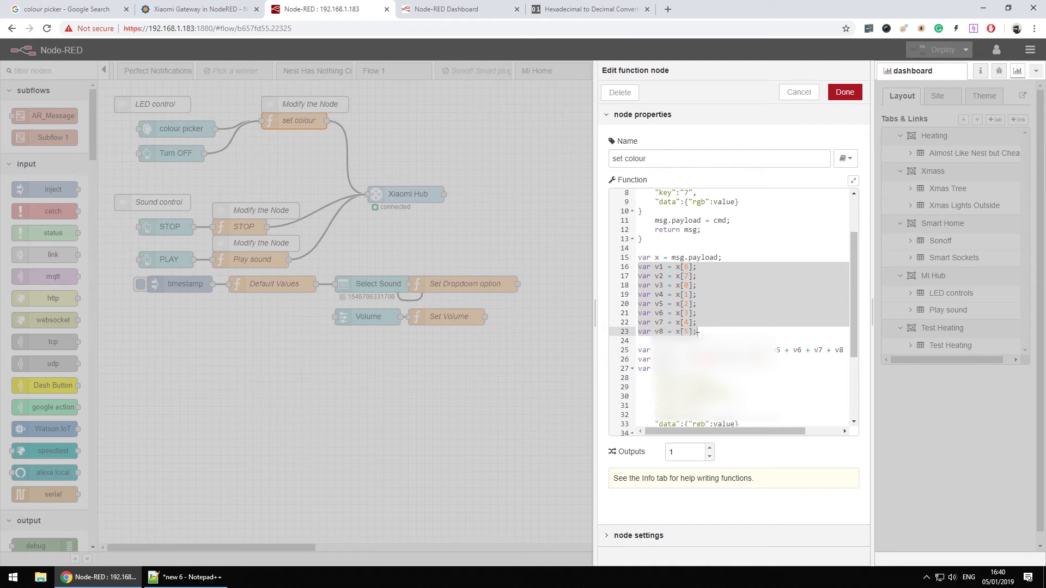
# Step: Review the set colour function code, close its editor with Done, and switch to the Mi Hub dashboard page
pyautogui.scroll(-3)
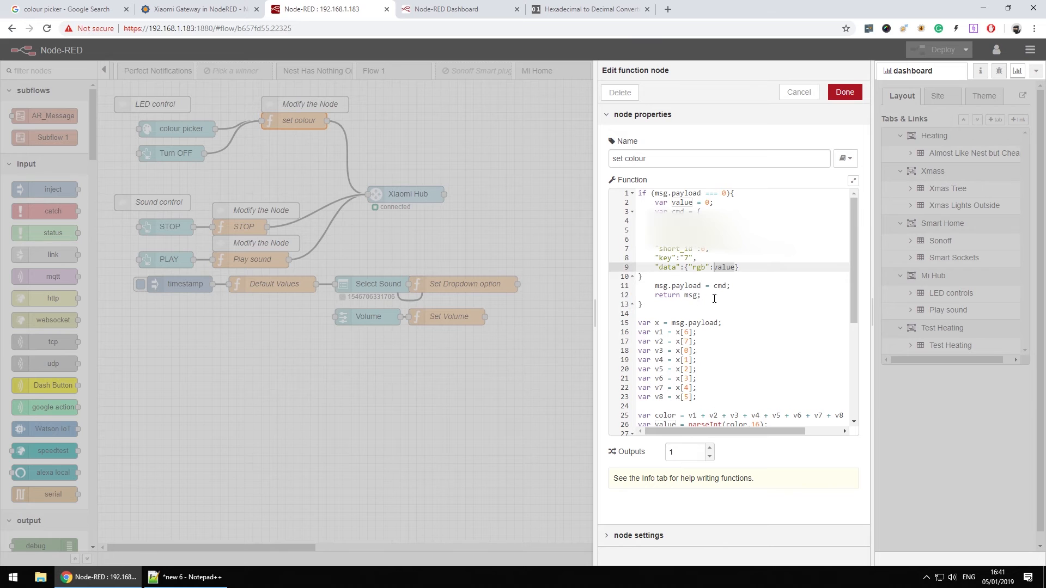
pyautogui.scroll(-3)
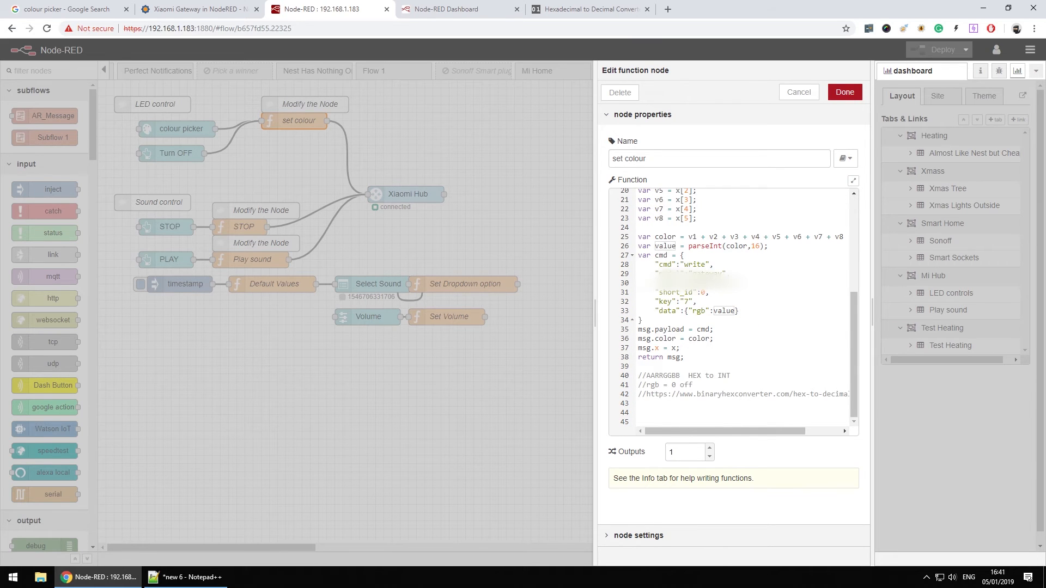
pyautogui.click(798, 91)
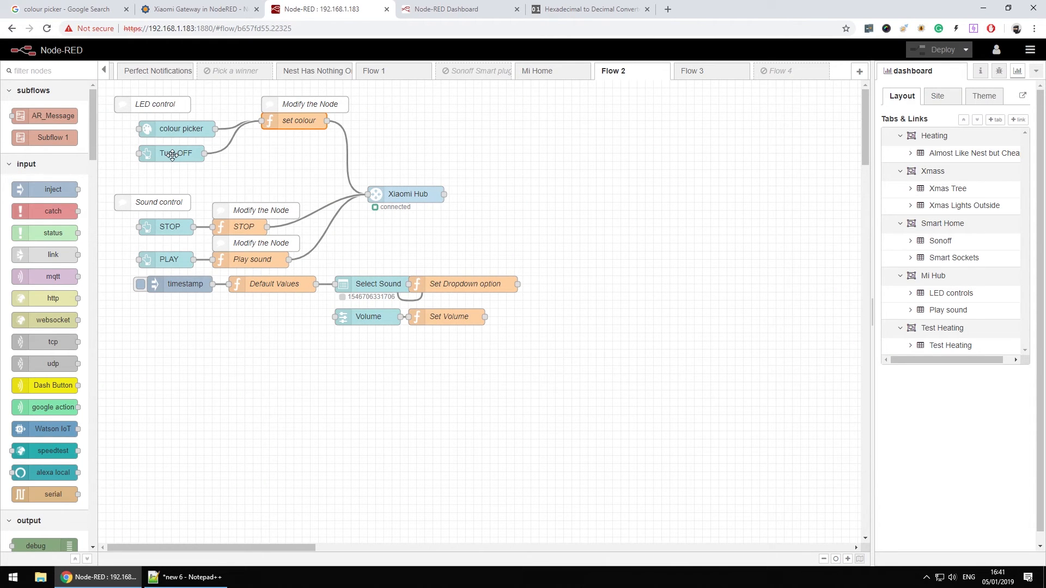
pyautogui.moveTo(431, 17)
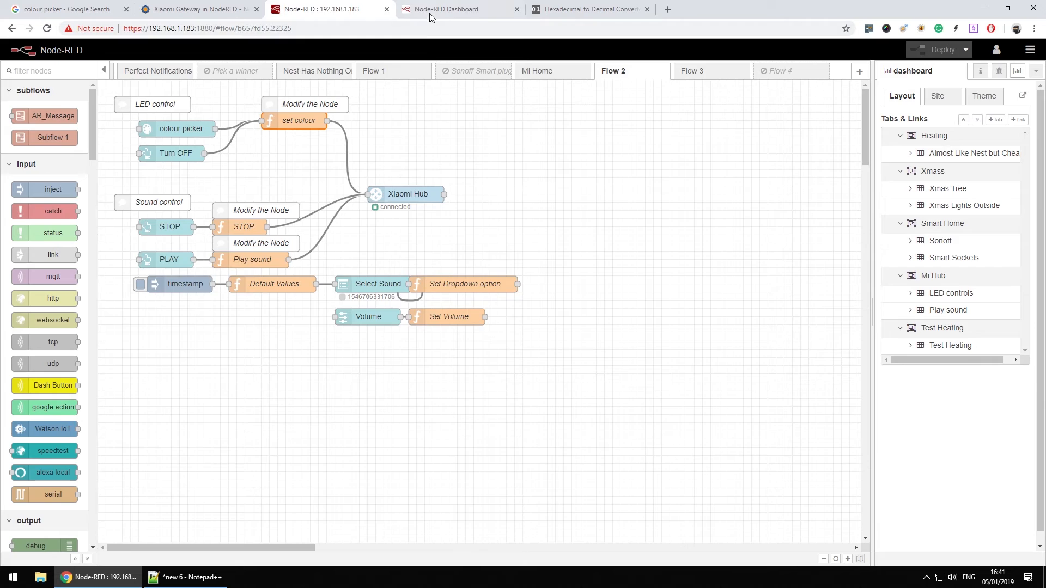
pyautogui.click(457, 9)
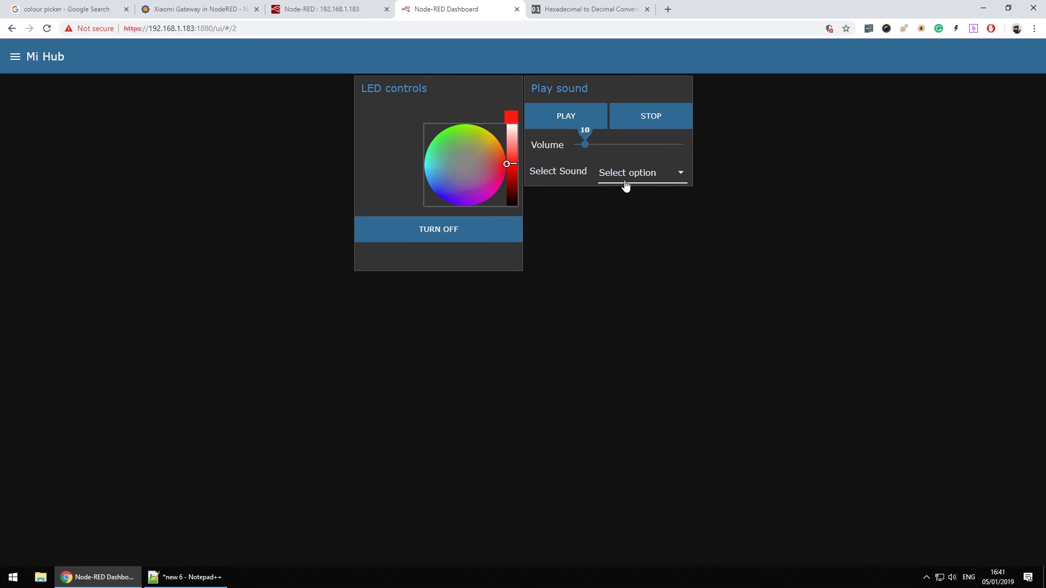
# Step: Browse the Select Sound dropdown options on the Mi Hub dashboard, then return to the Node-RED flow editor
pyautogui.click(640, 172)
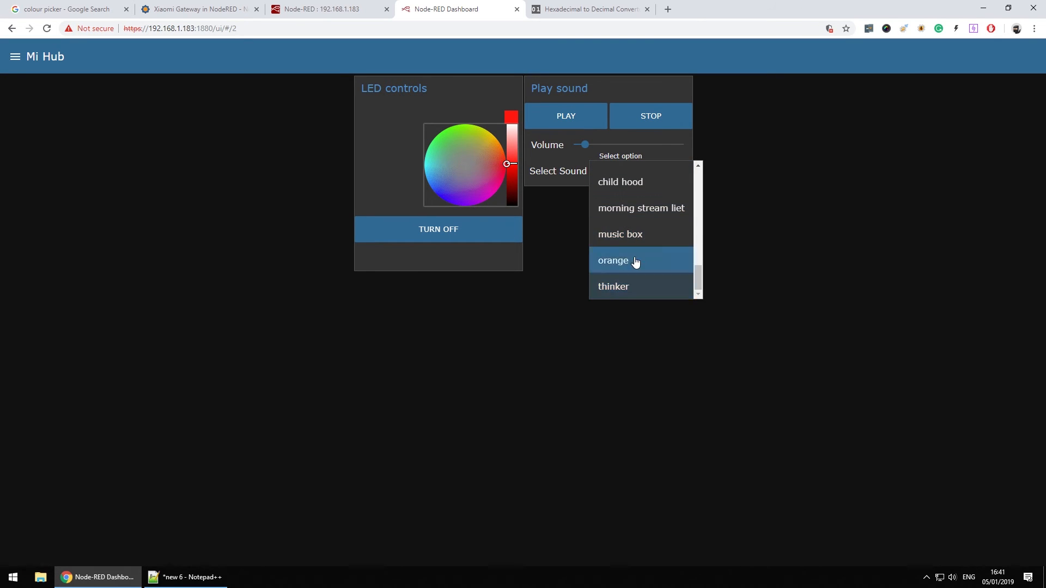
pyautogui.scroll(-3)
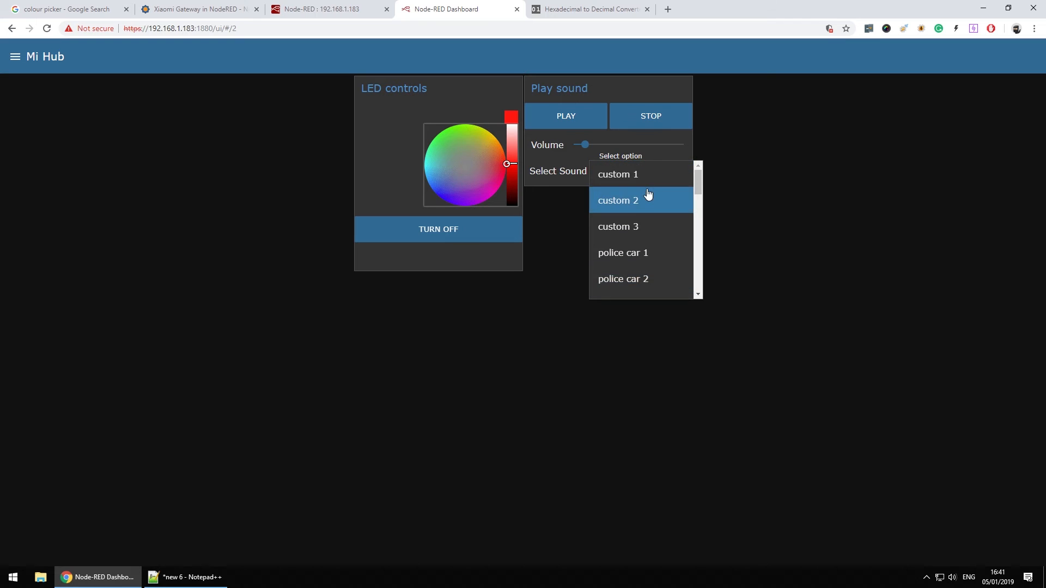
pyautogui.click(327, 9)
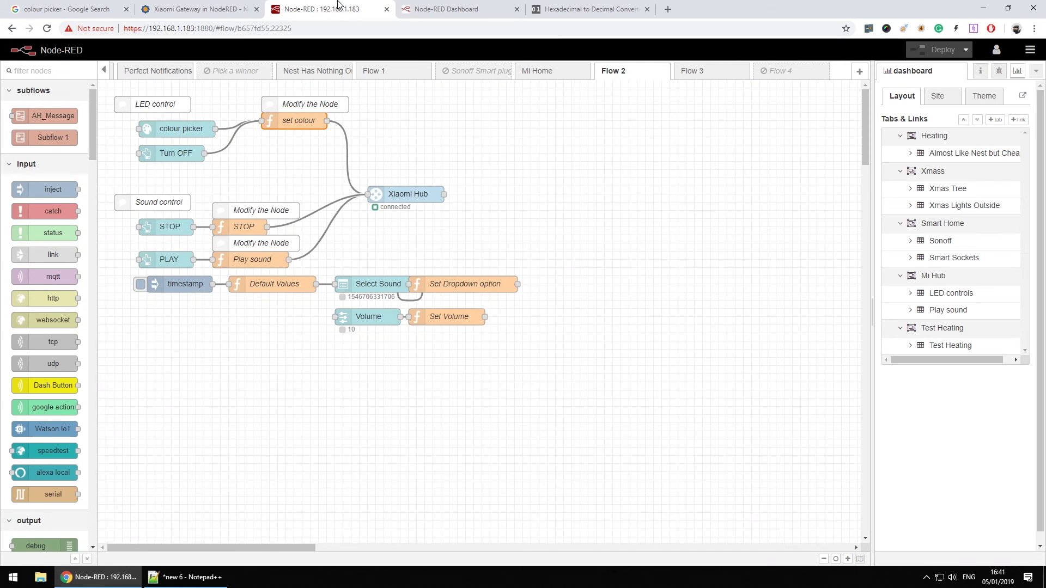
pyautogui.click(274, 283)
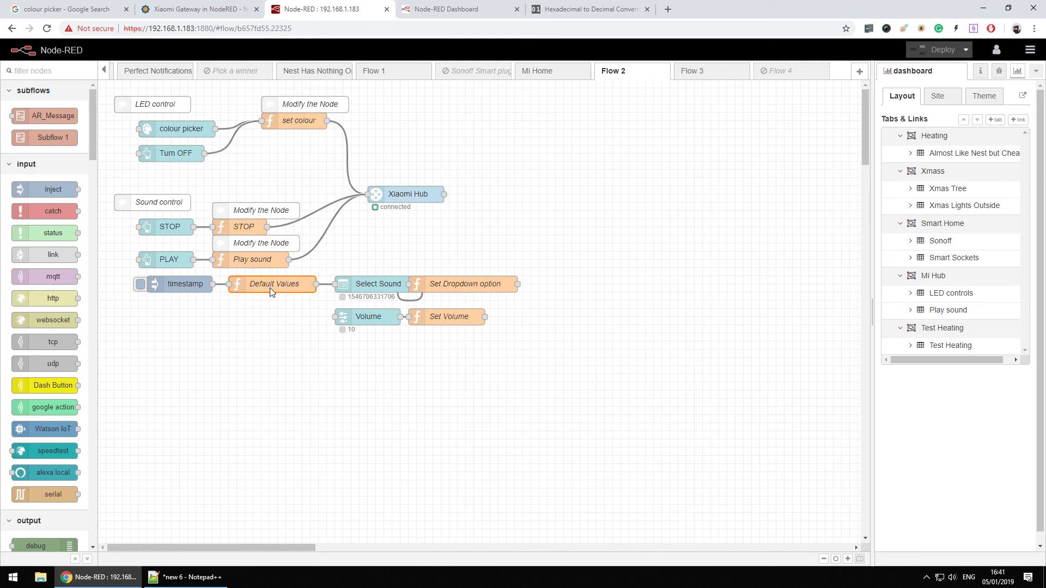
pyautogui.doubleClick(272, 283)
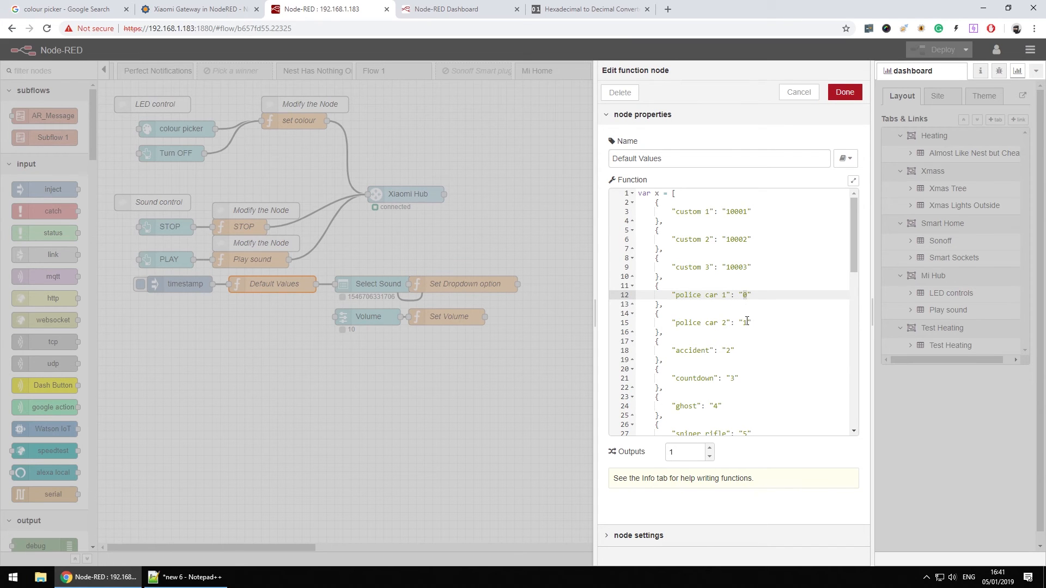
pyautogui.scroll(-3)
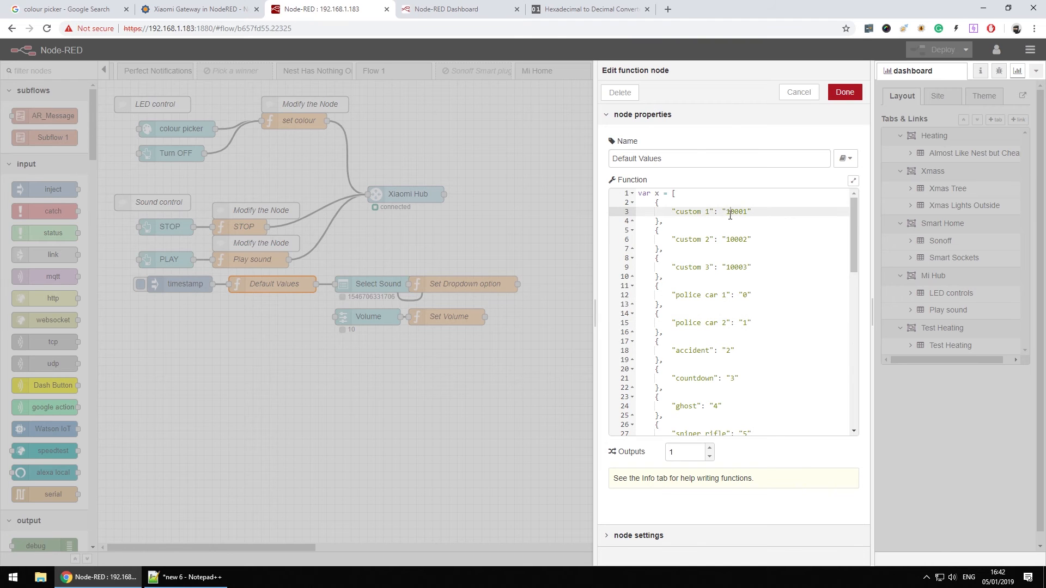
pyautogui.doubleClick(737, 211)
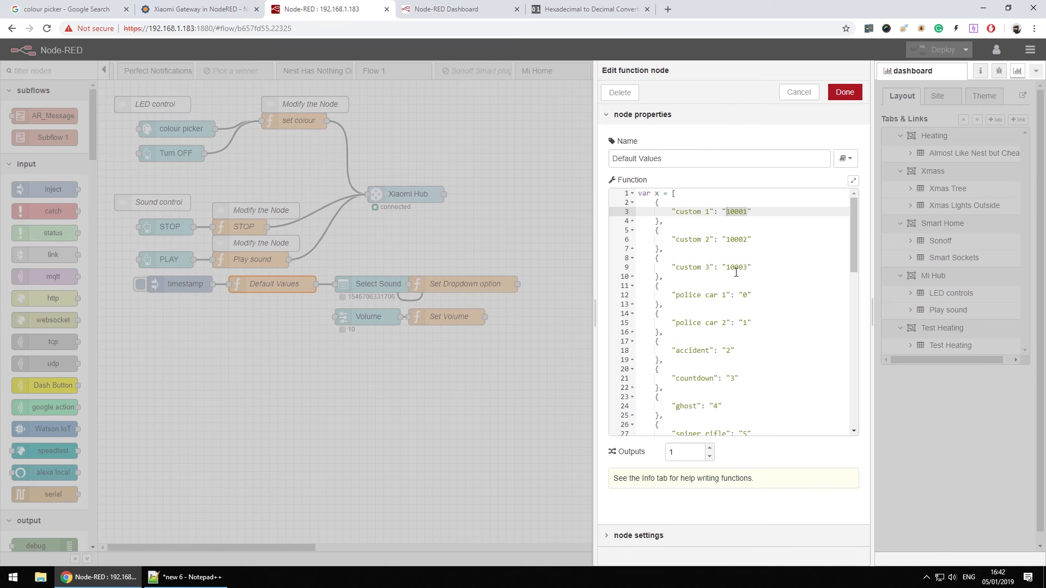
pyautogui.moveTo(734, 267)
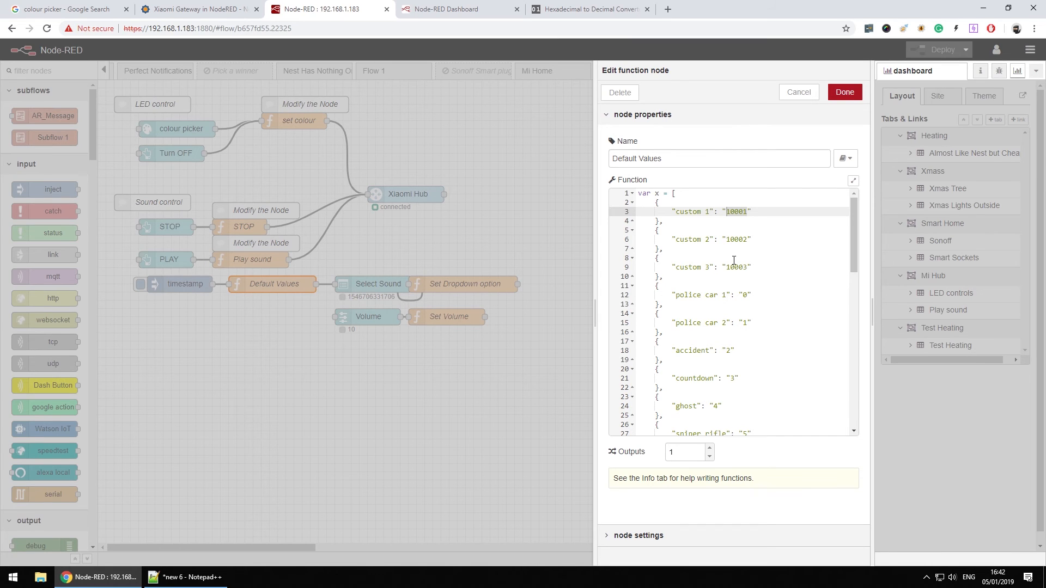
pyautogui.moveTo(733, 260)
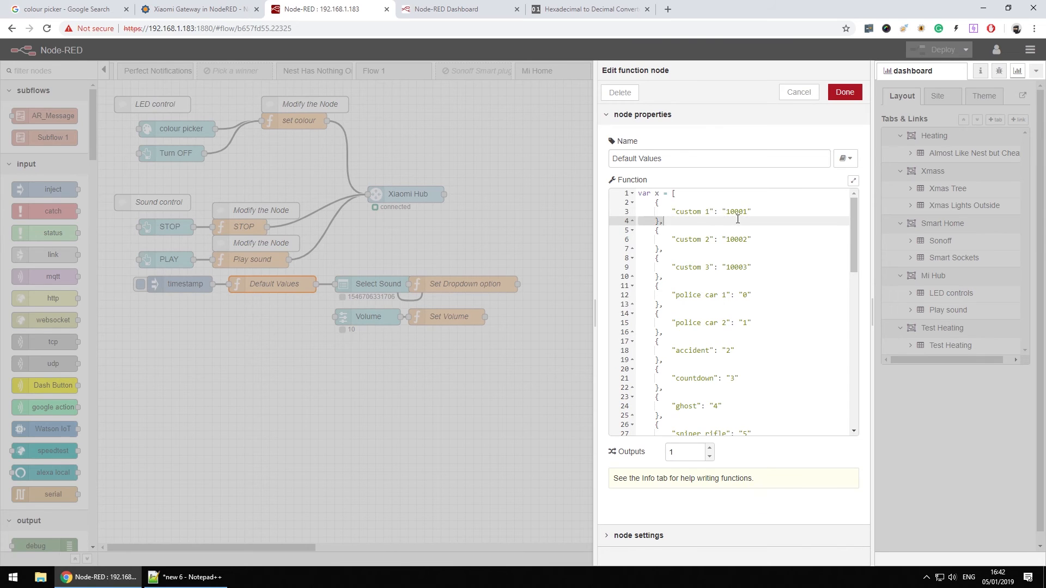
pyautogui.doubleClick(736, 212)
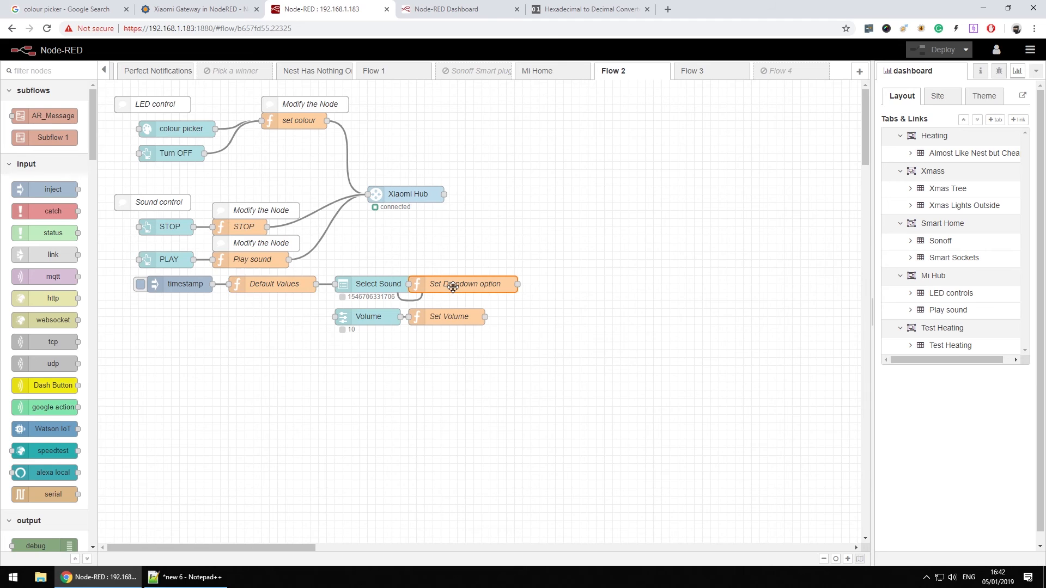
# Step: Check the Set Dropdown option function storing the tune, then bring up the Set Volume and Play sound function code
pyautogui.doubleClick(462, 283)
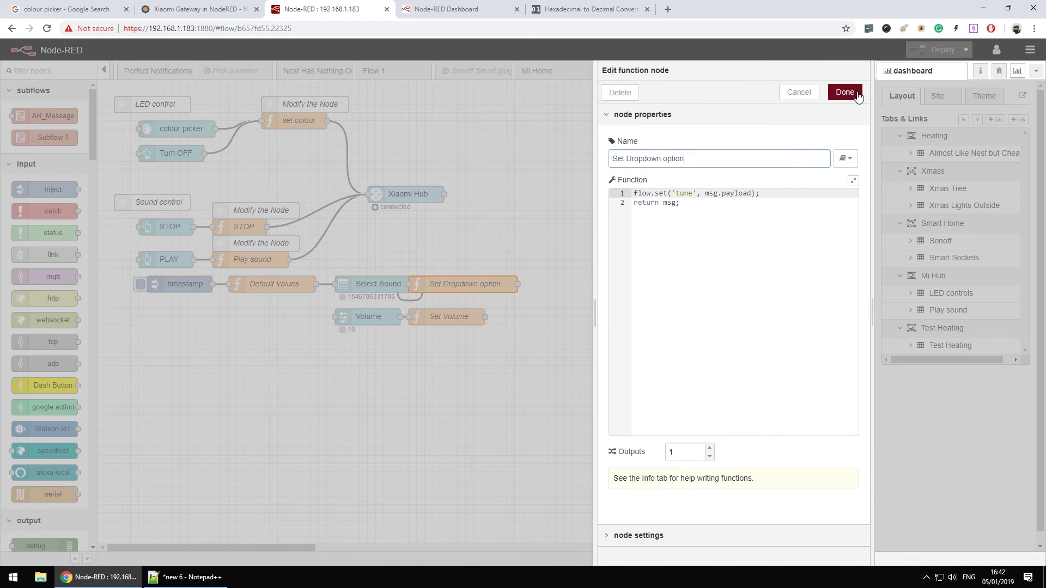
pyautogui.click(845, 92)
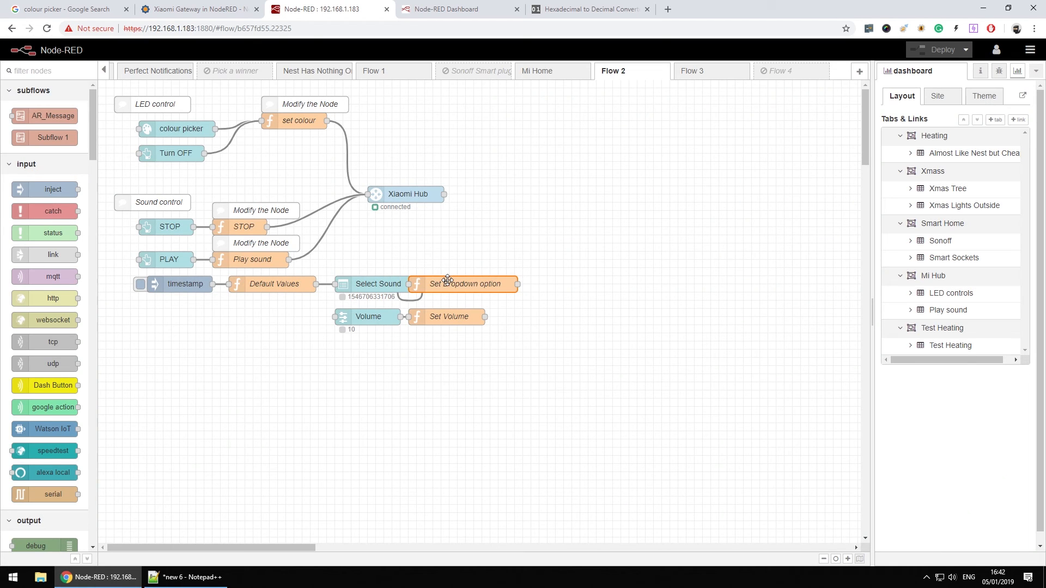
pyautogui.doubleClick(462, 284)
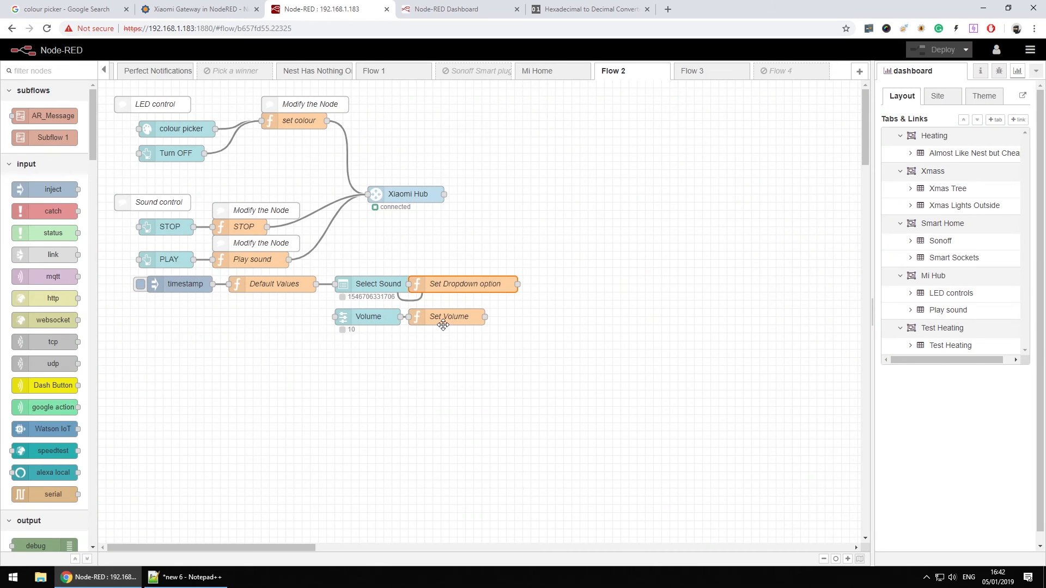
pyautogui.doubleClick(448, 316)
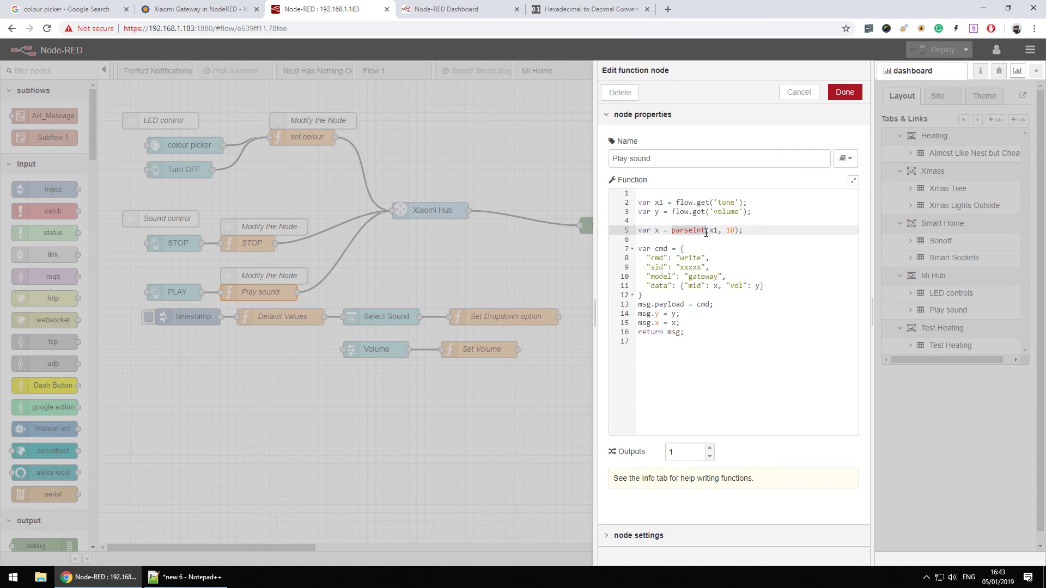
# Step: Review the Play sound function's parseInt conversion of the tune value
pyautogui.click(459, 9)
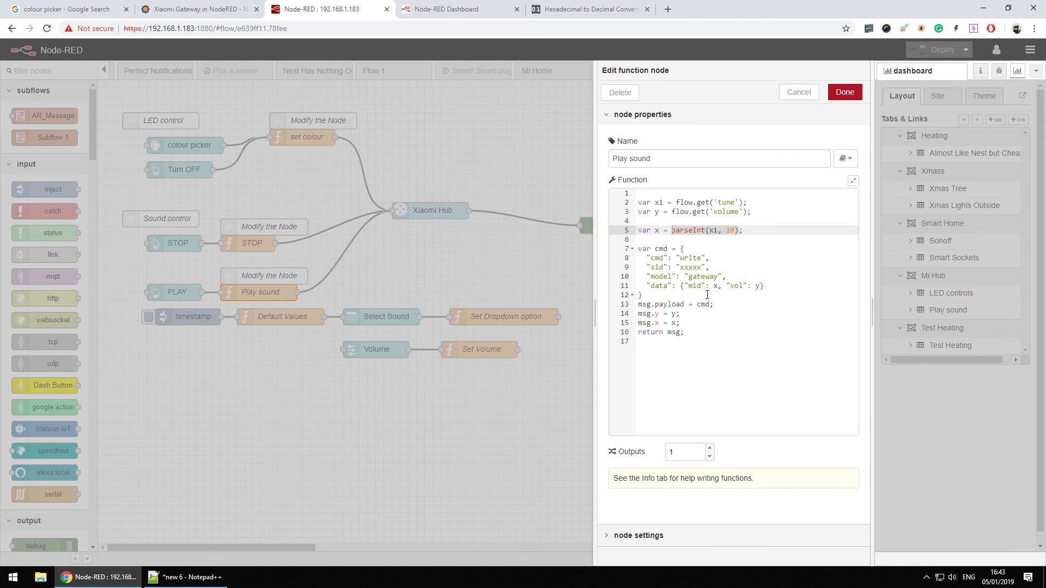
pyautogui.moveTo(707, 295)
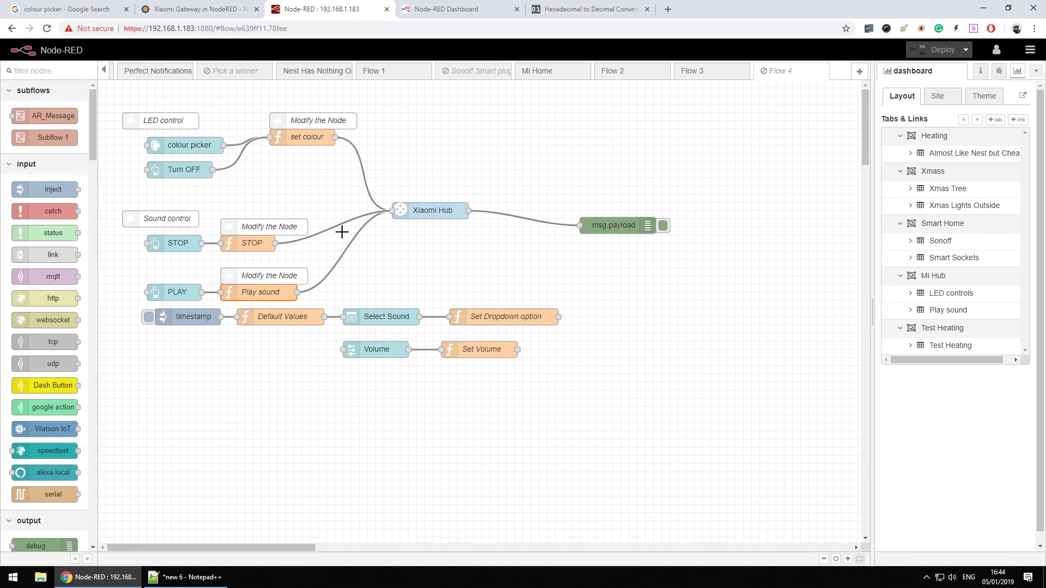
# Step: Check the STOP function sends mid 10000, close it, and switch to the Xiaomi Gateway article page
pyautogui.doubleClick(252, 242)
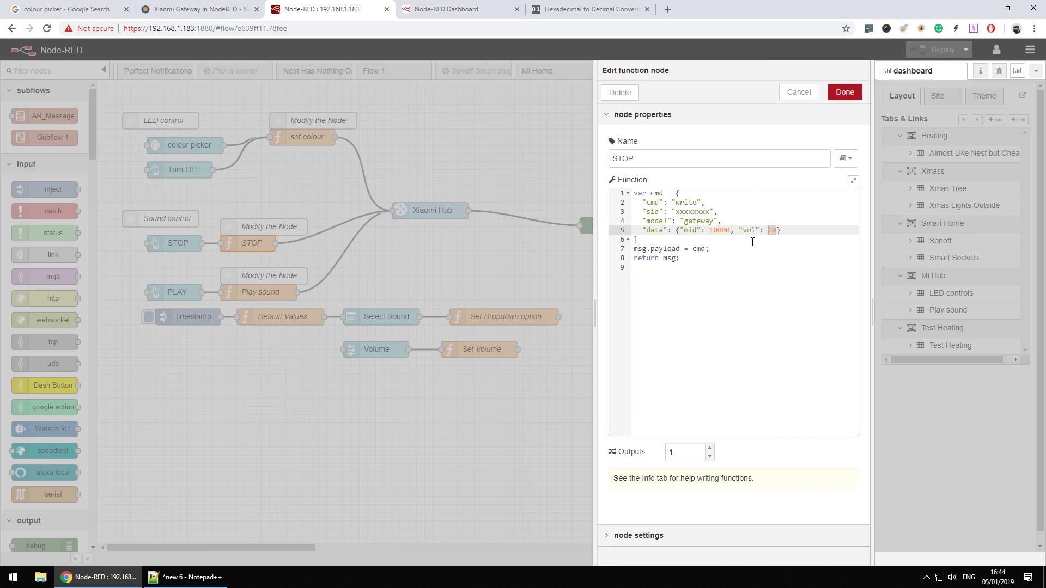
pyautogui.click(843, 92)
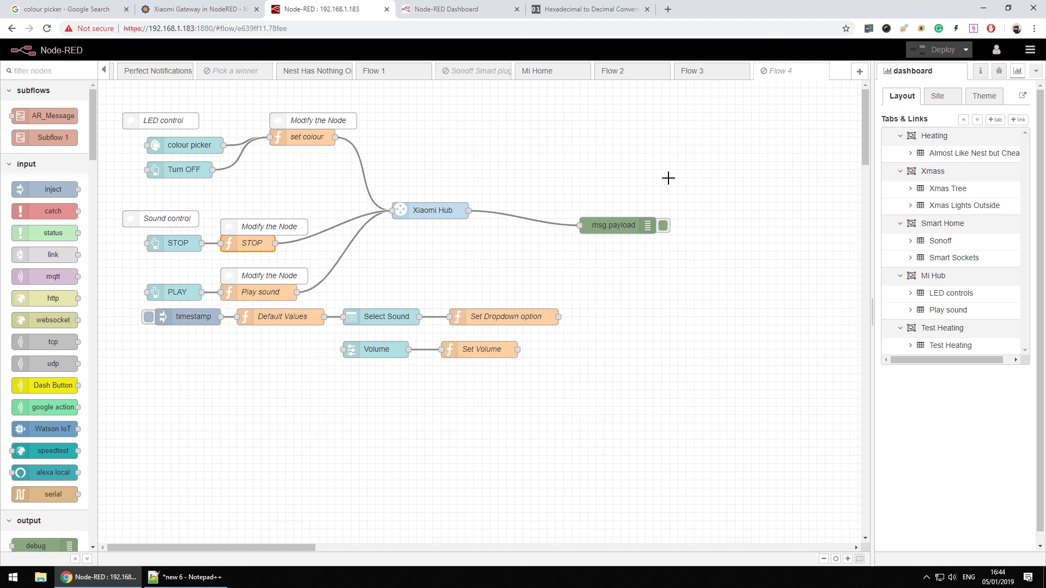
pyautogui.moveTo(589, 113)
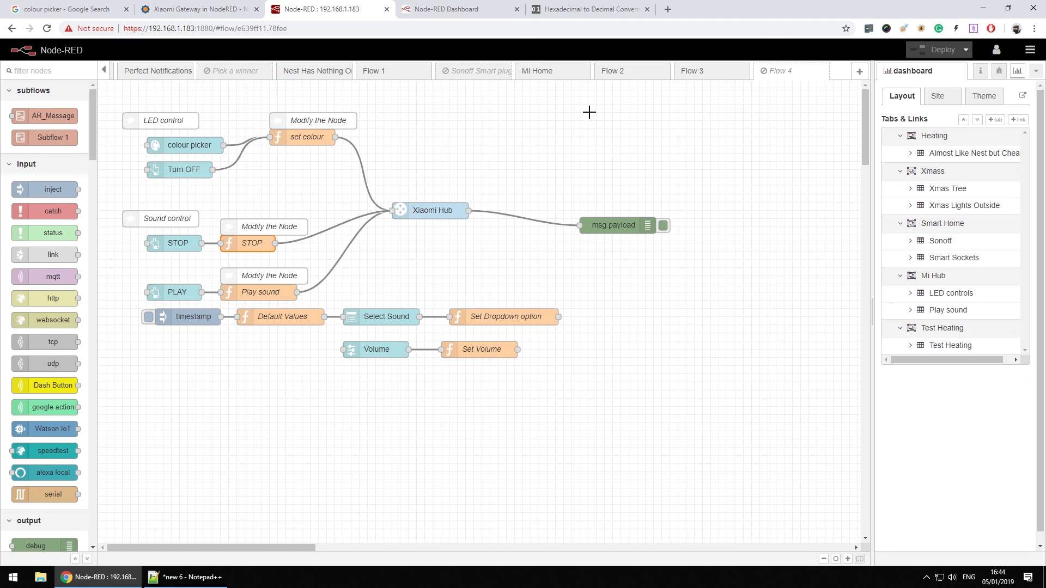
pyautogui.click(197, 9)
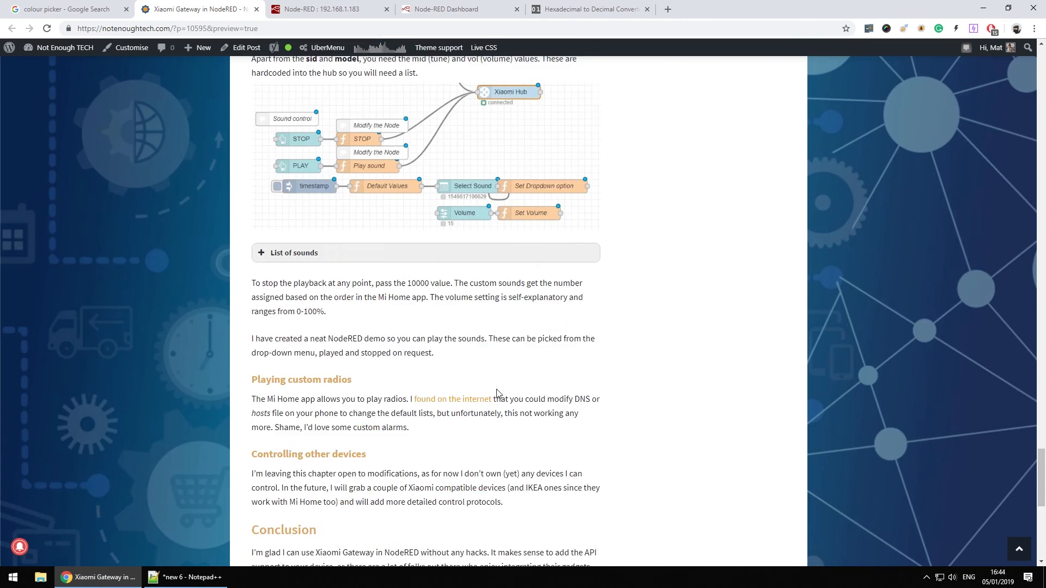